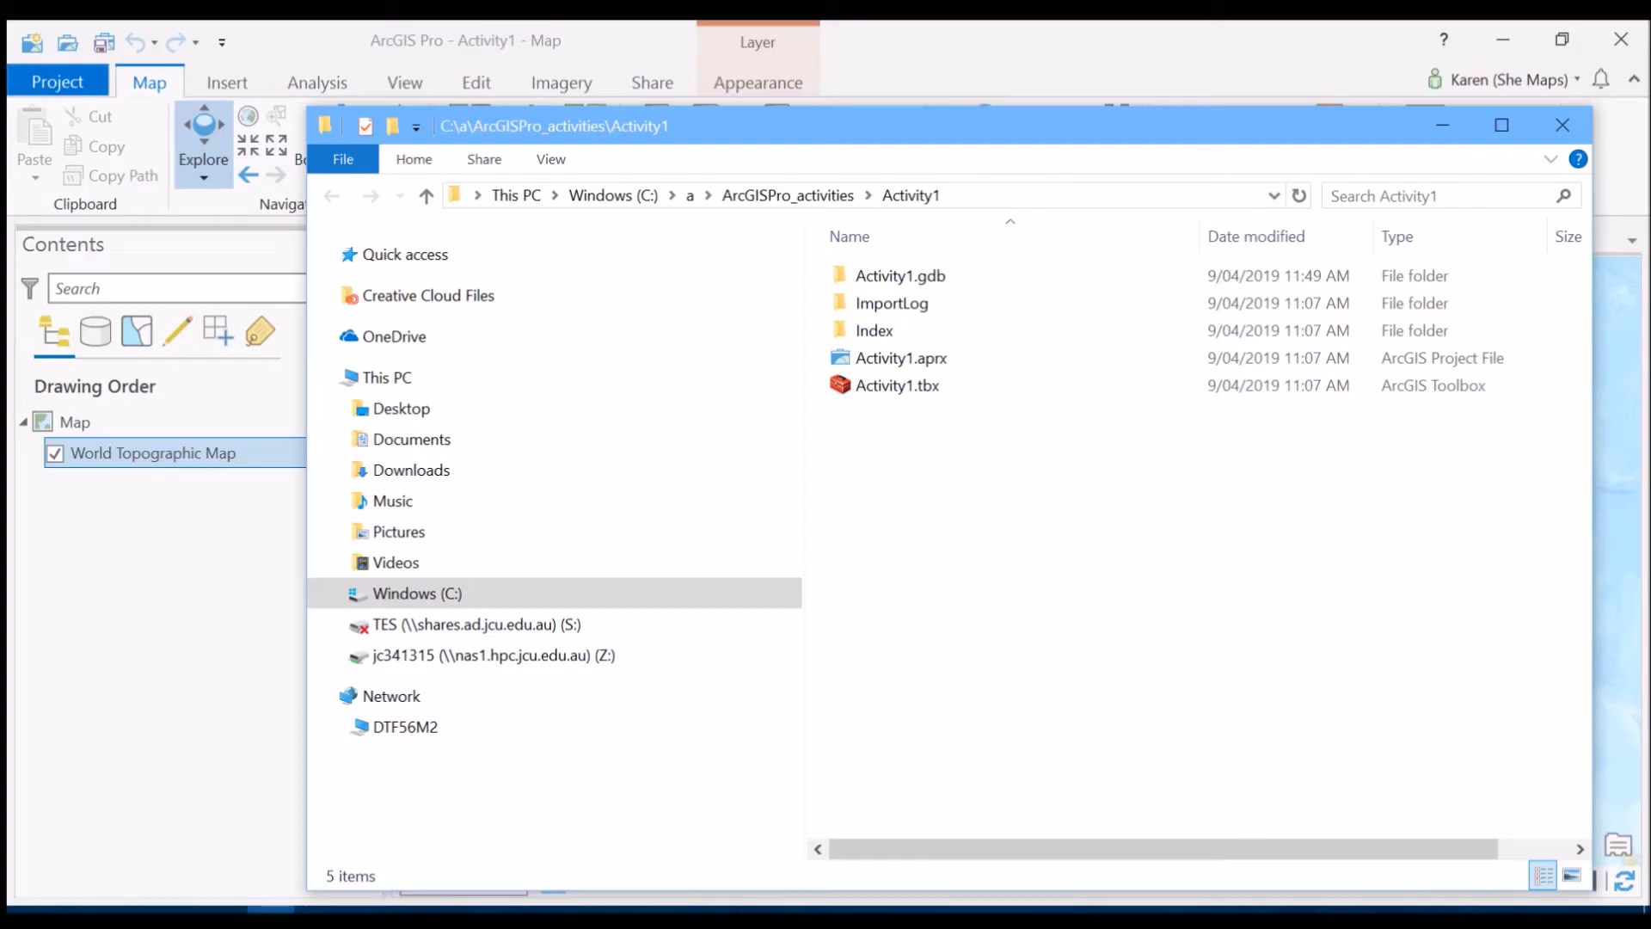
- Close the Activity1 project folder window, returning to the Australia map
click(900, 275)
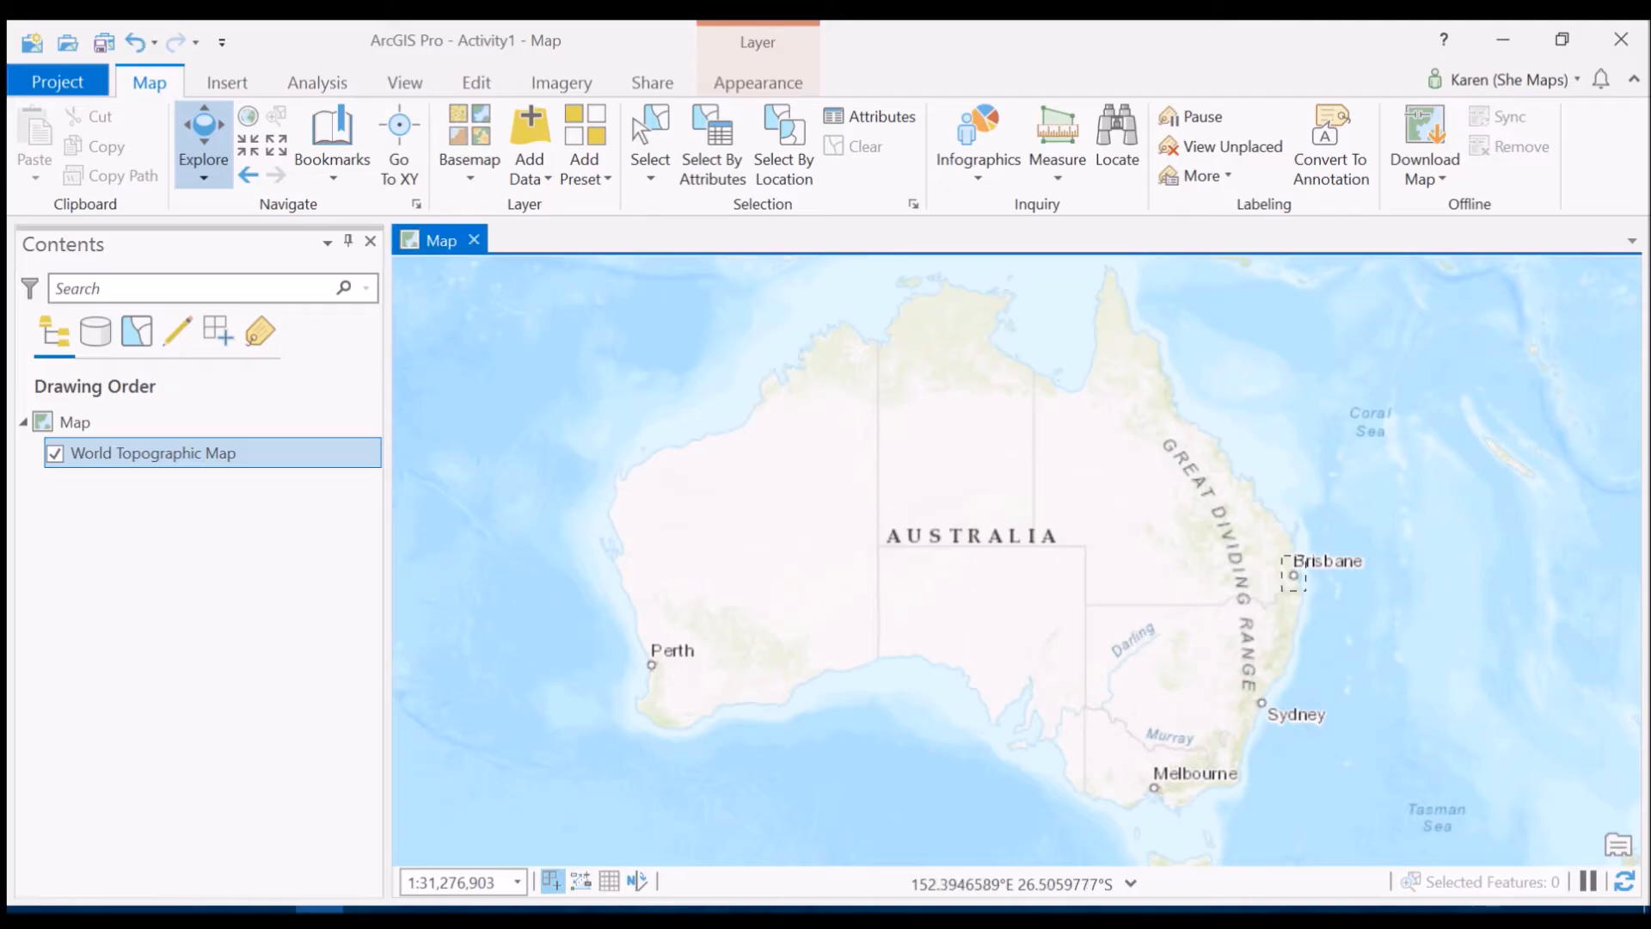
scroll(down, 3)
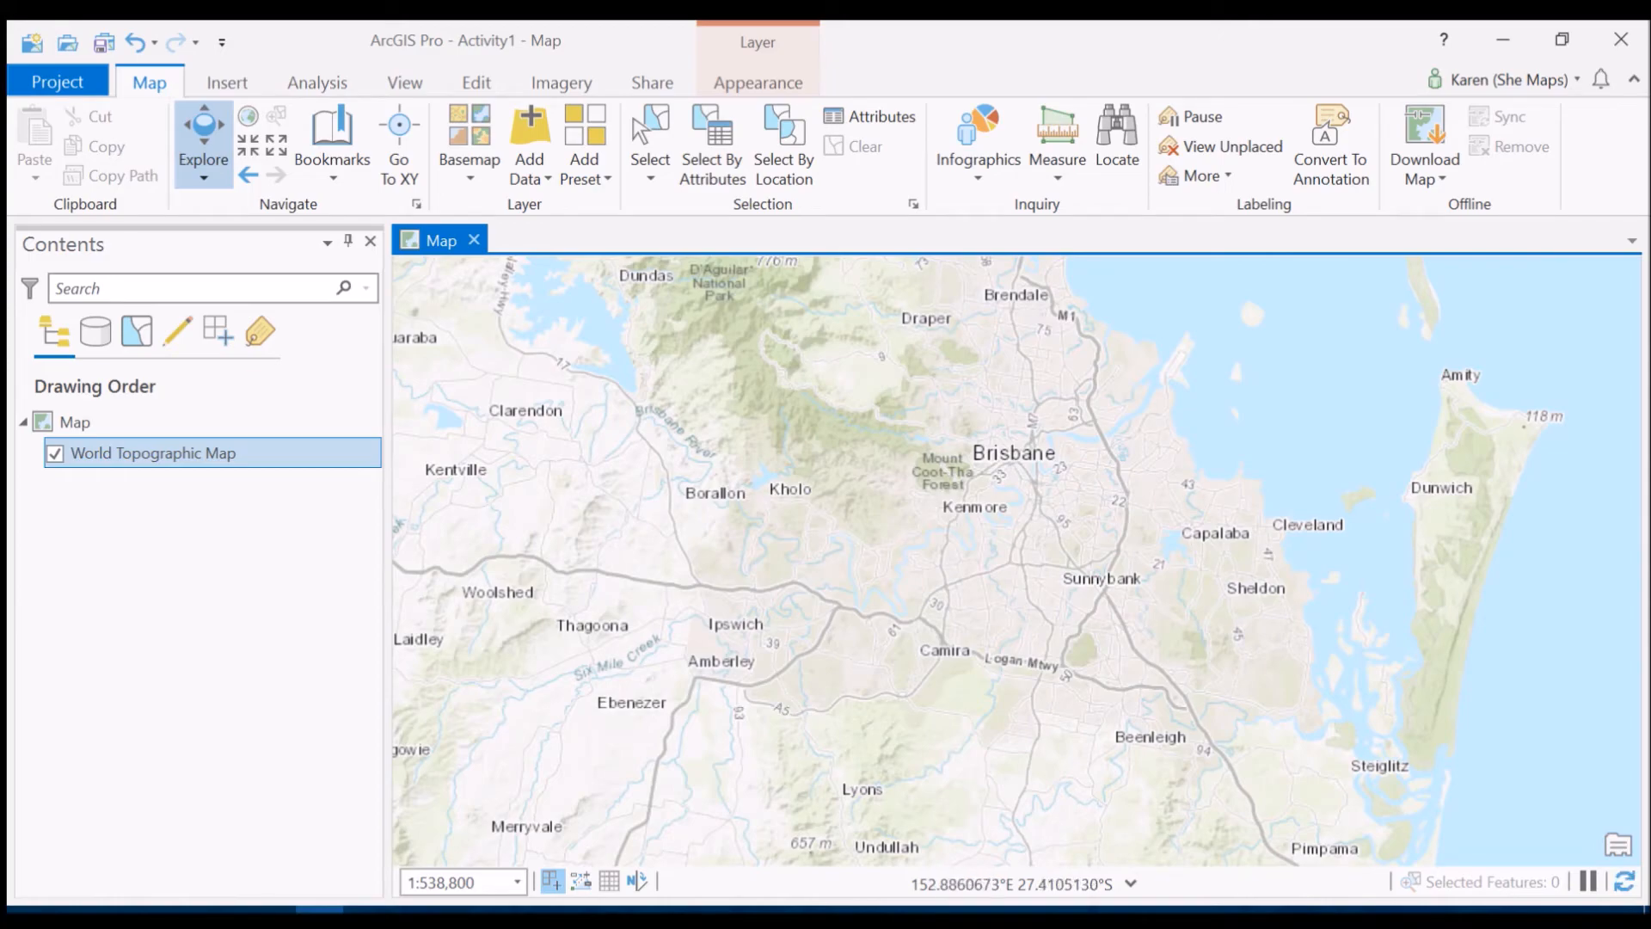
drag(898, 401, 1185, 599)
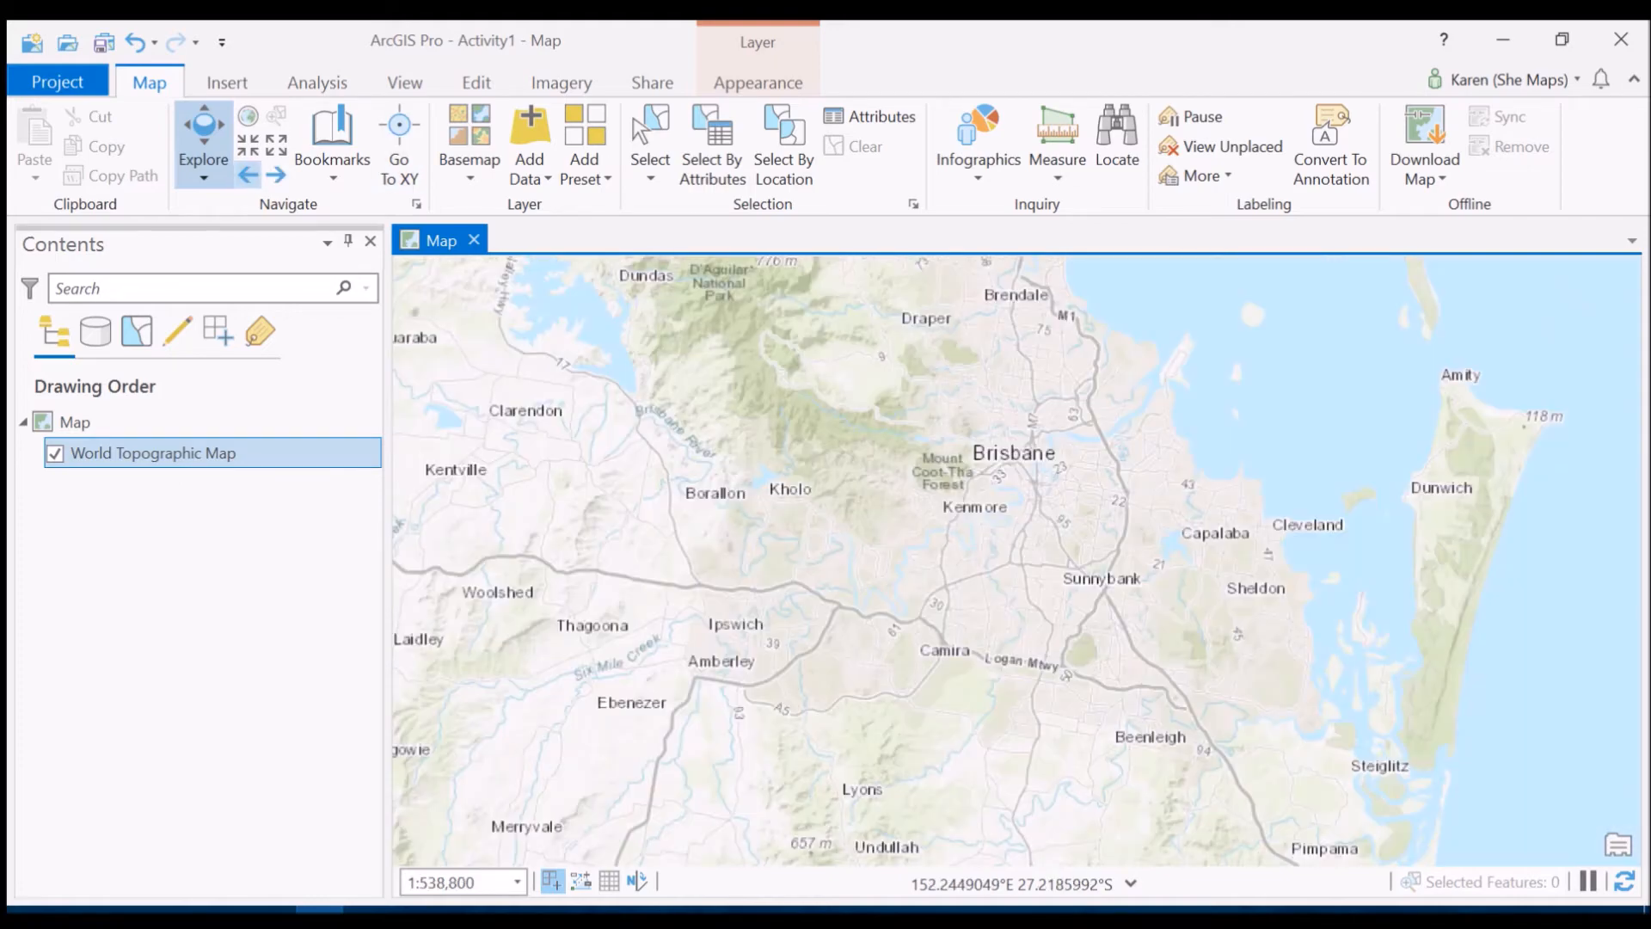
scroll(down, 3)
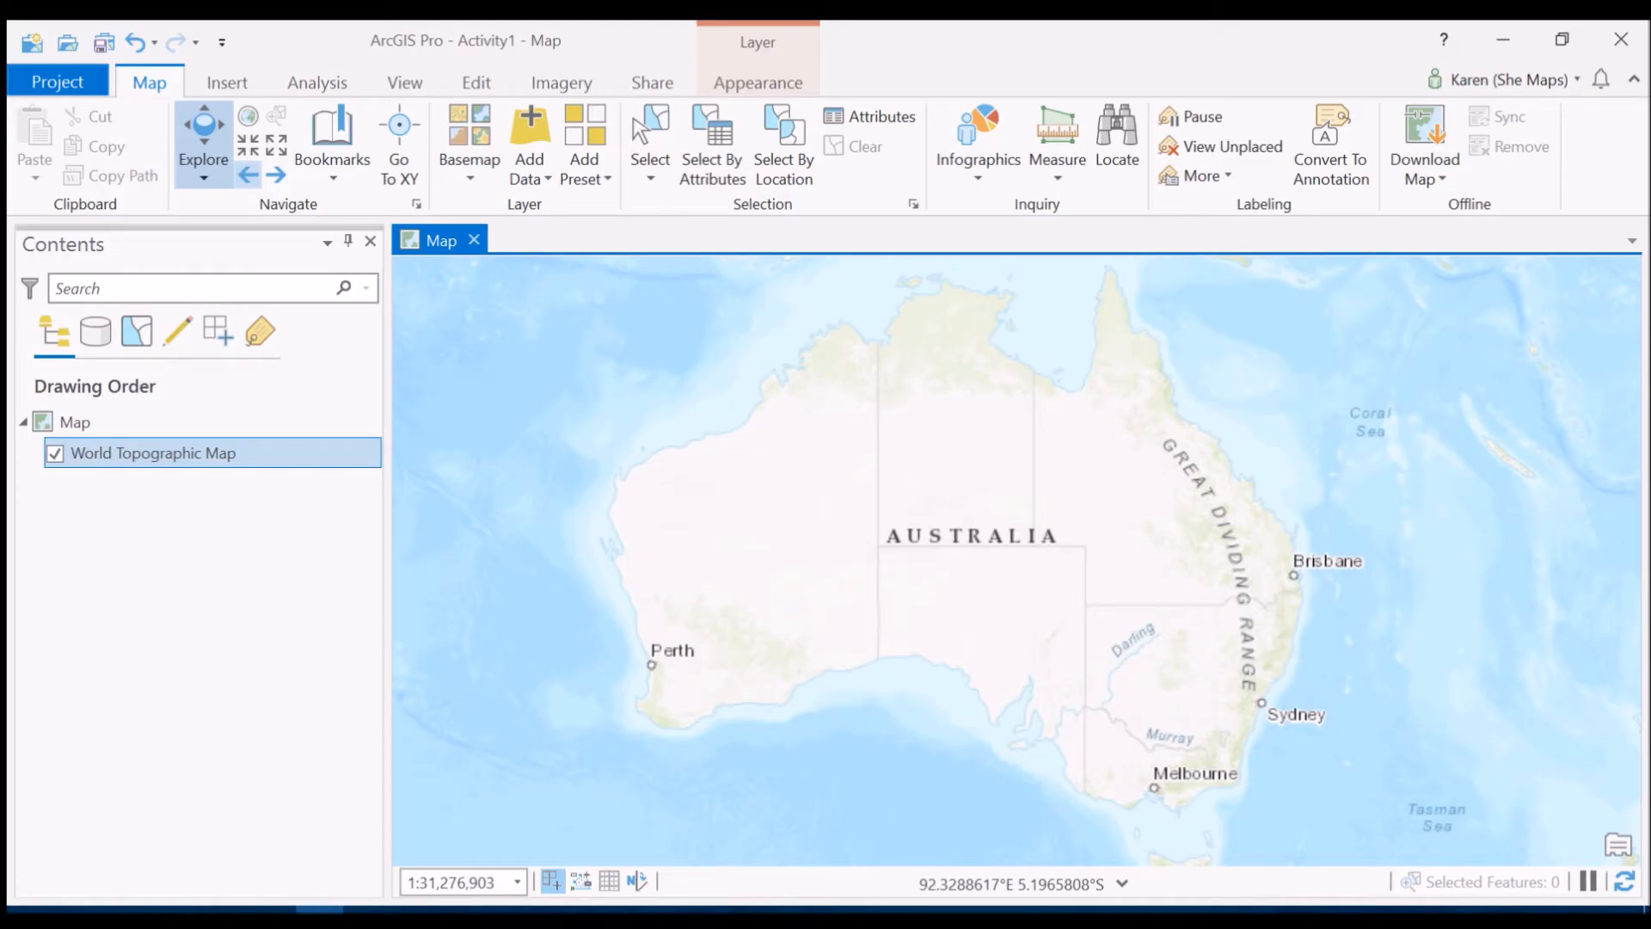
- Show the Catalog pane and expand Folders down to the Activity1 folder contents
click(404, 83)
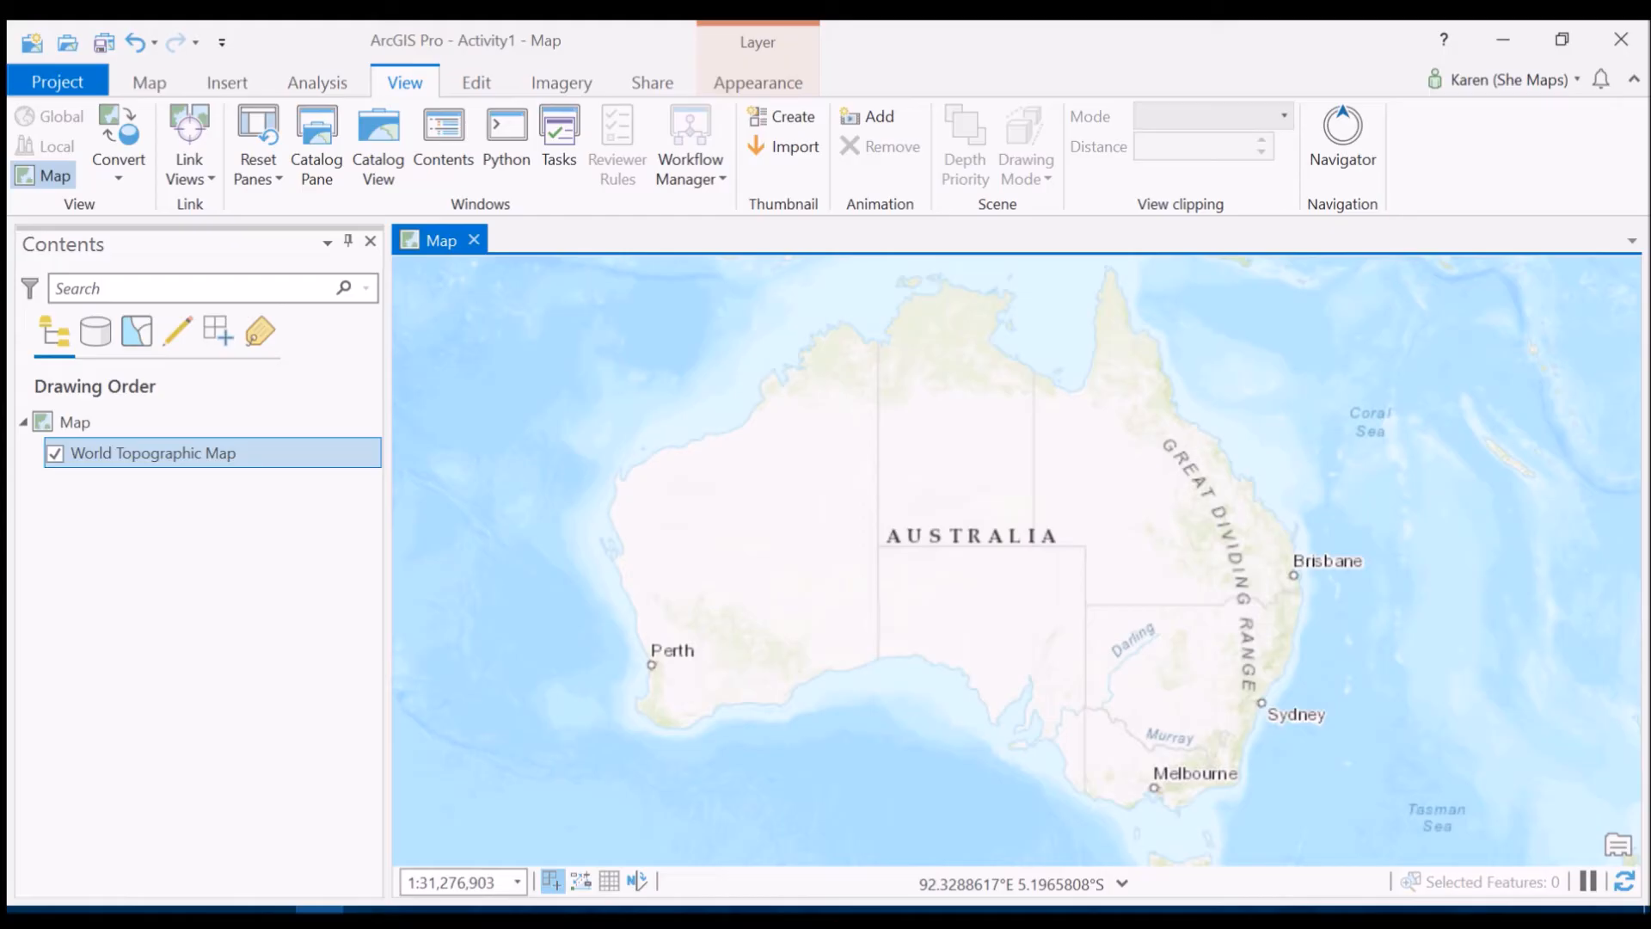
mouse_move(317, 138)
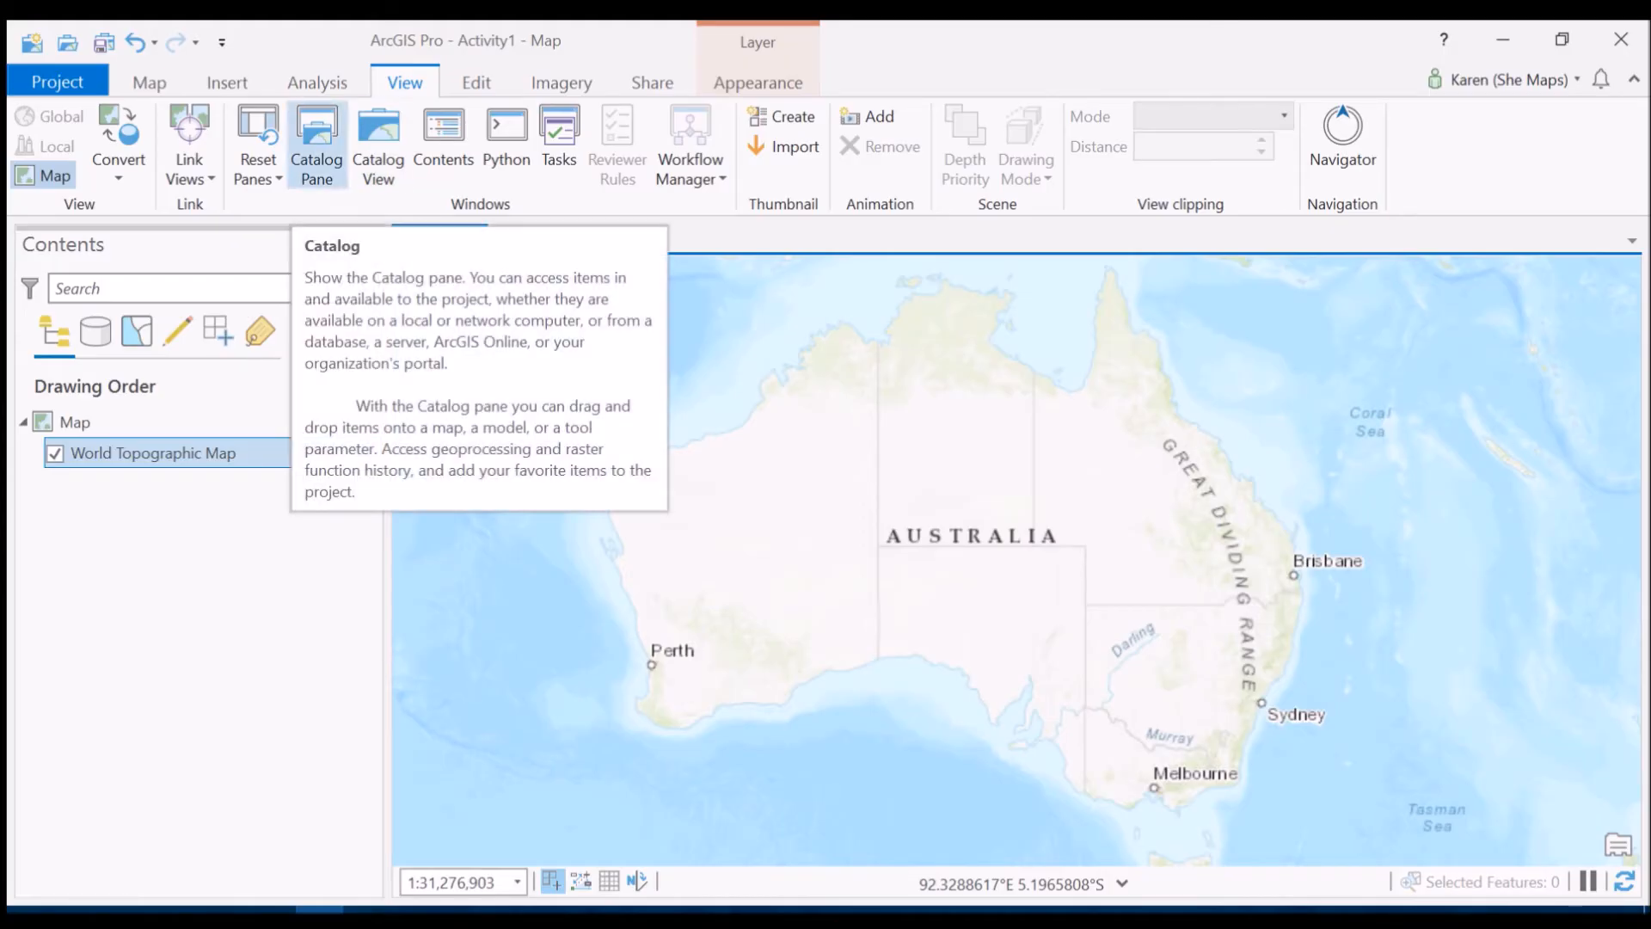
click(316, 145)
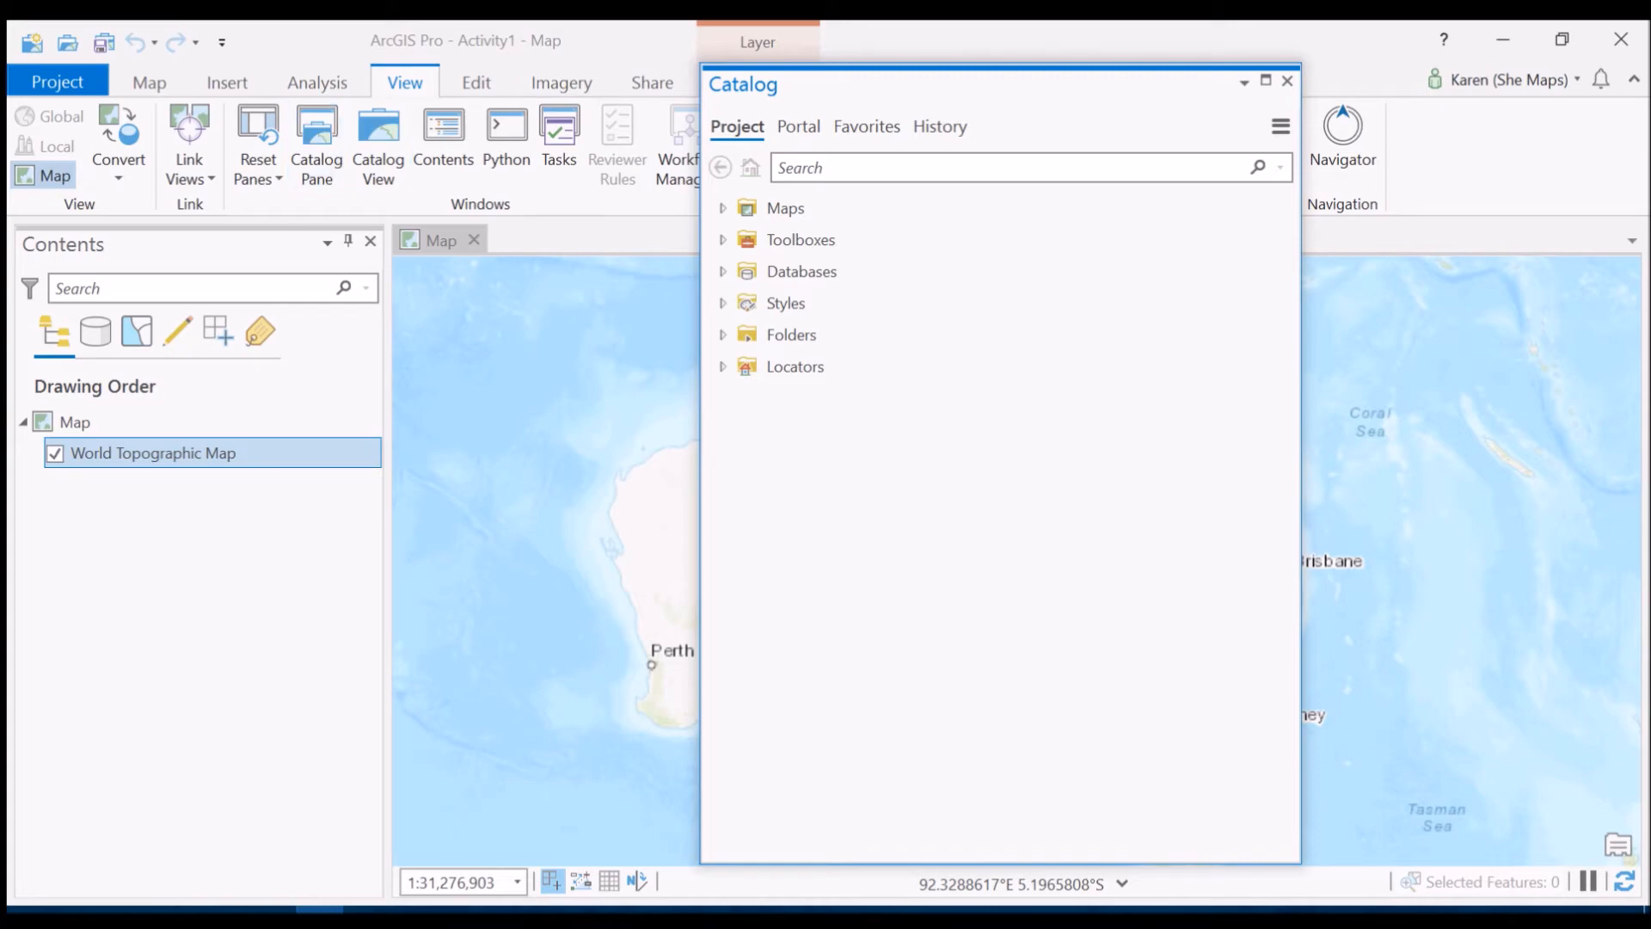
click(722, 333)
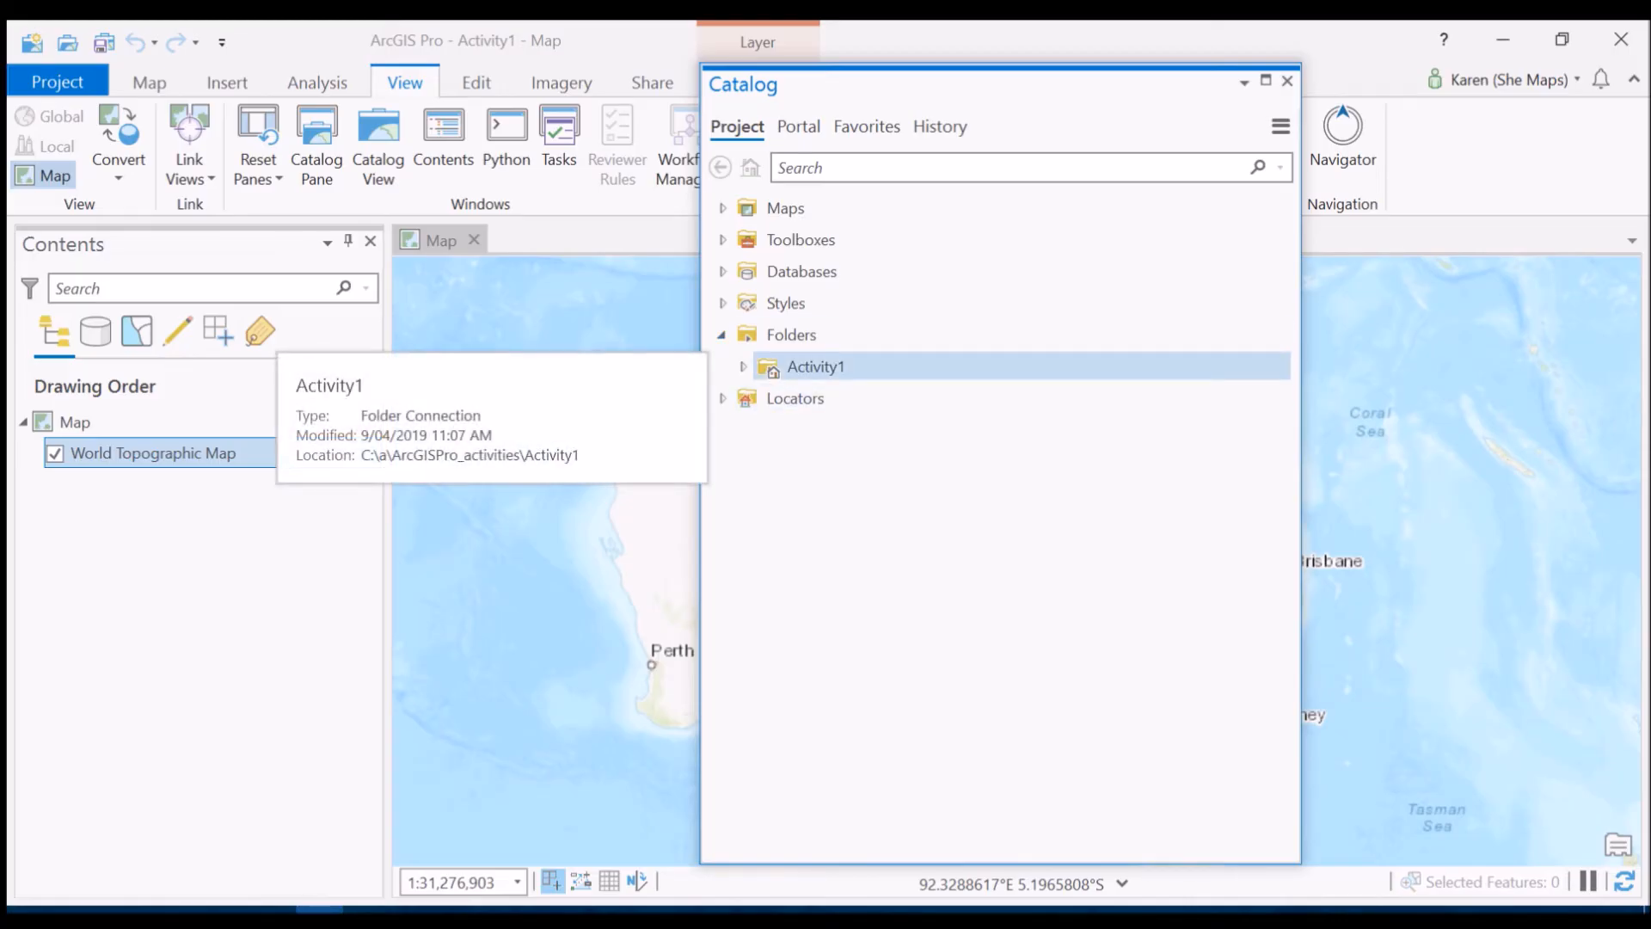
click(743, 366)
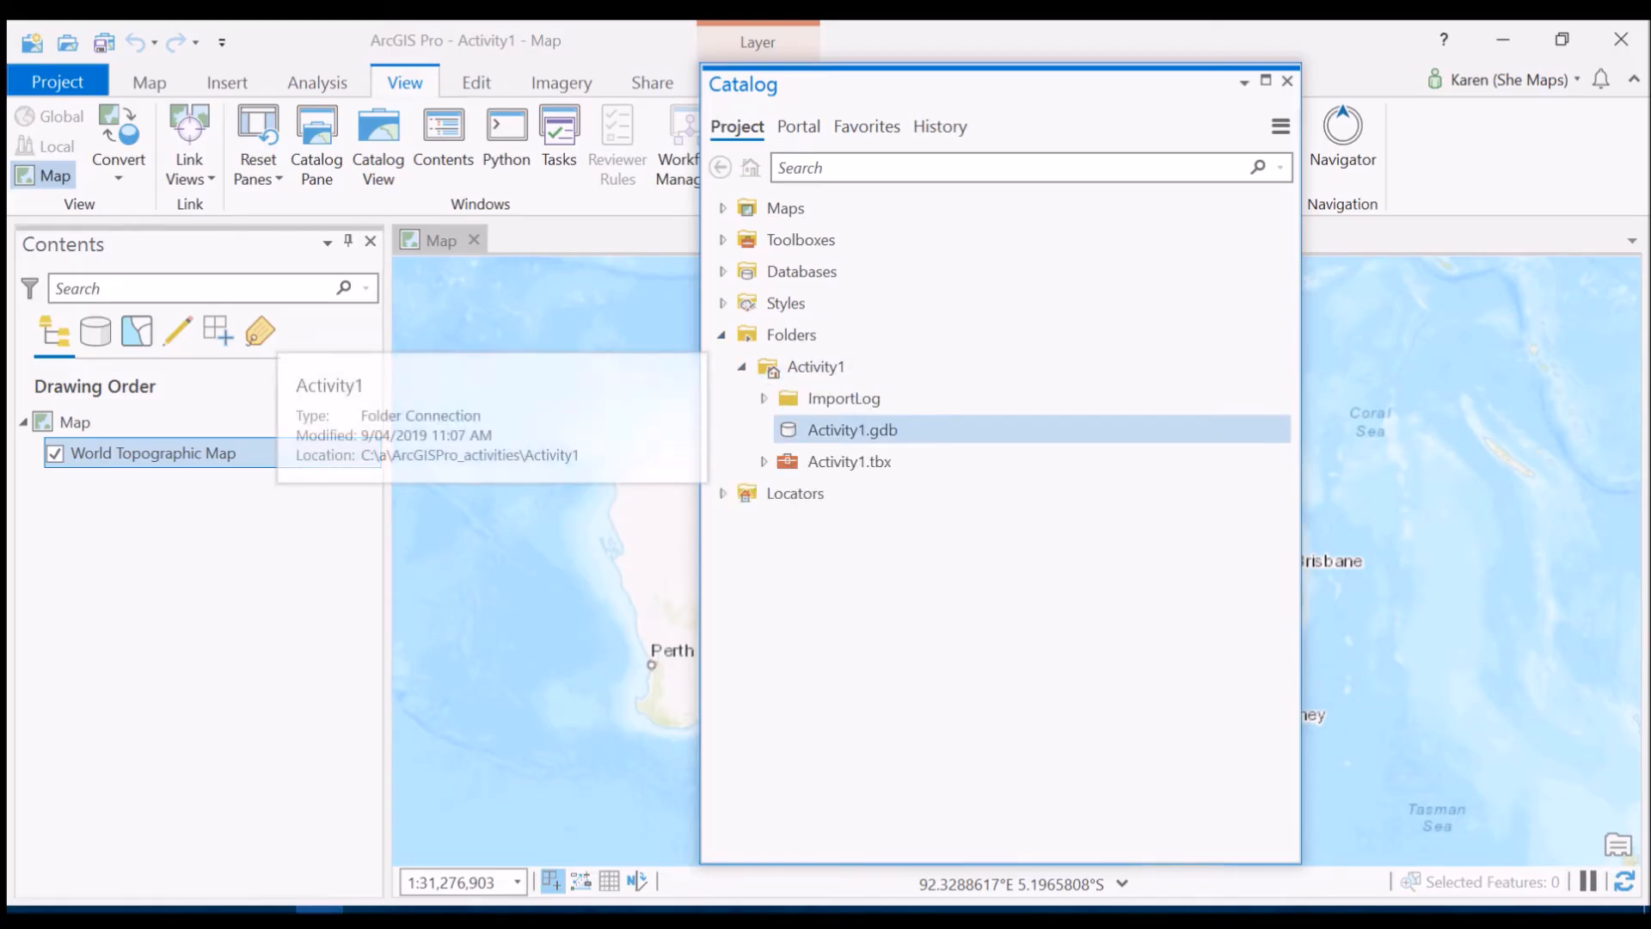
mouse_move(852, 430)
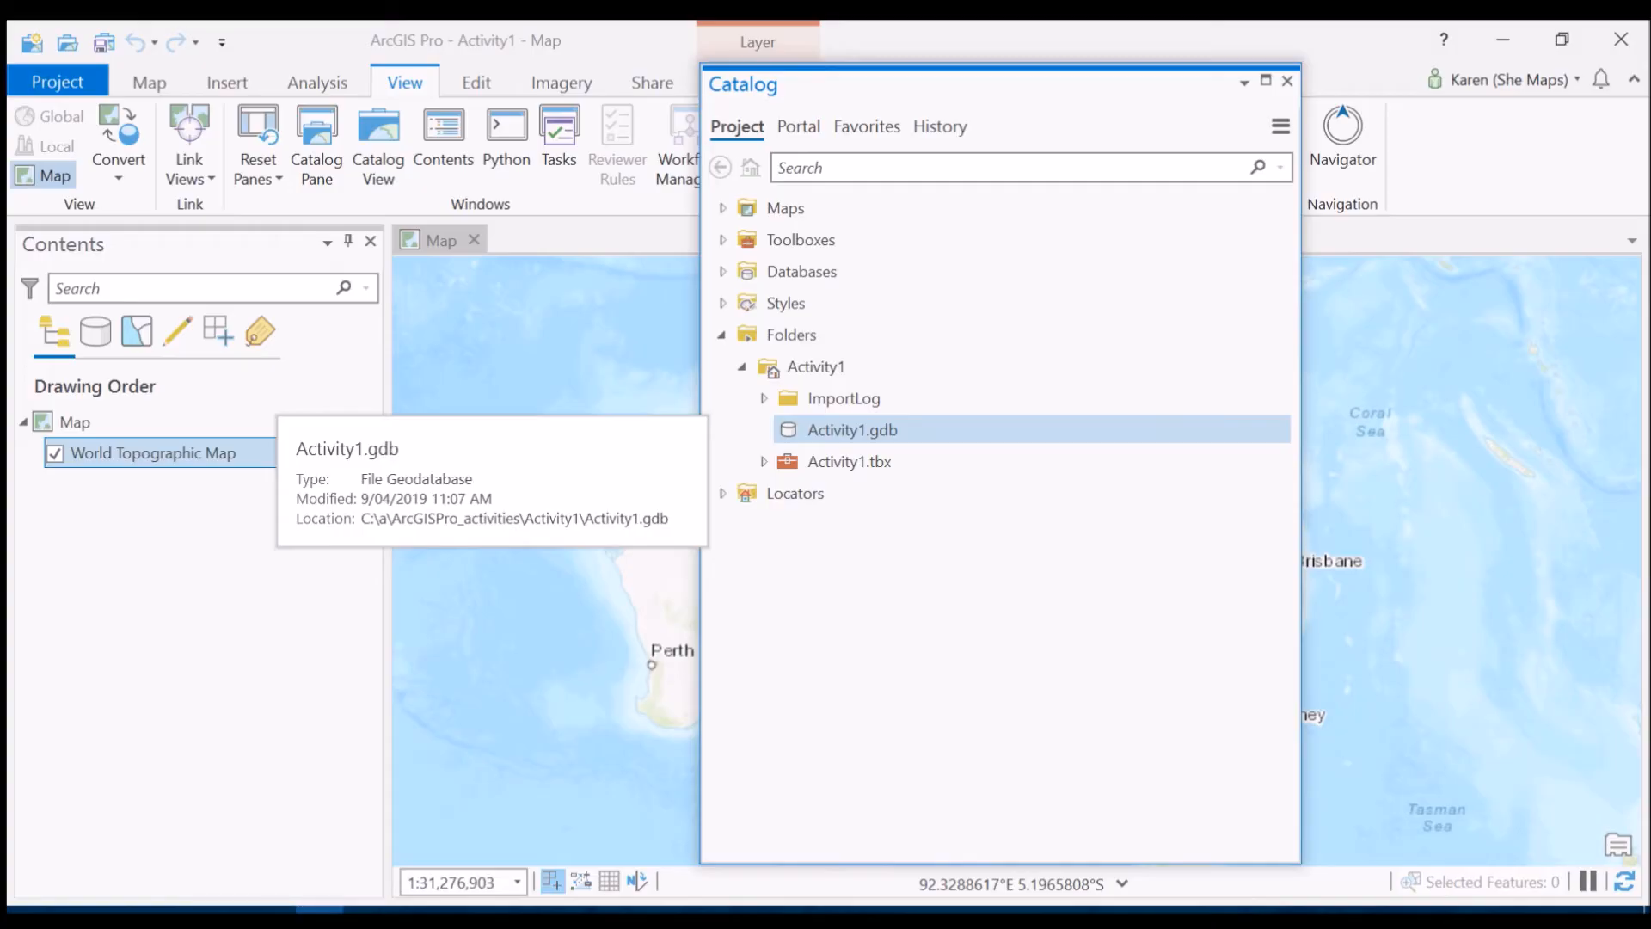
- Start a new feature class in Activity1.gdb from its context menu
right_click(853, 430)
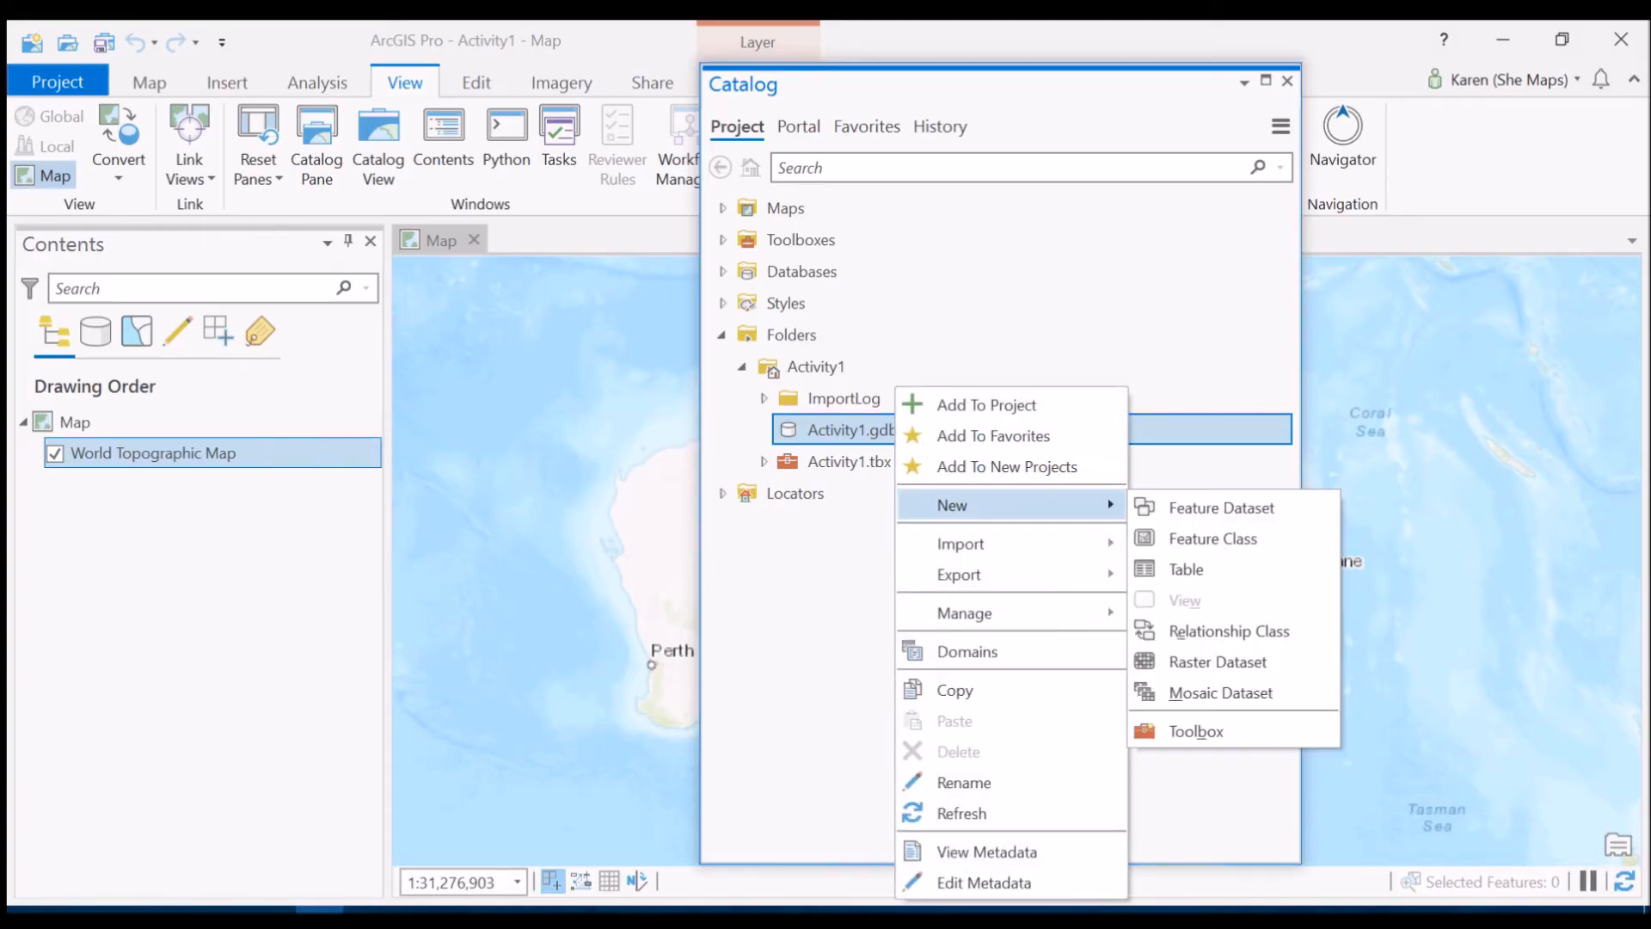
mouse_move(1213, 538)
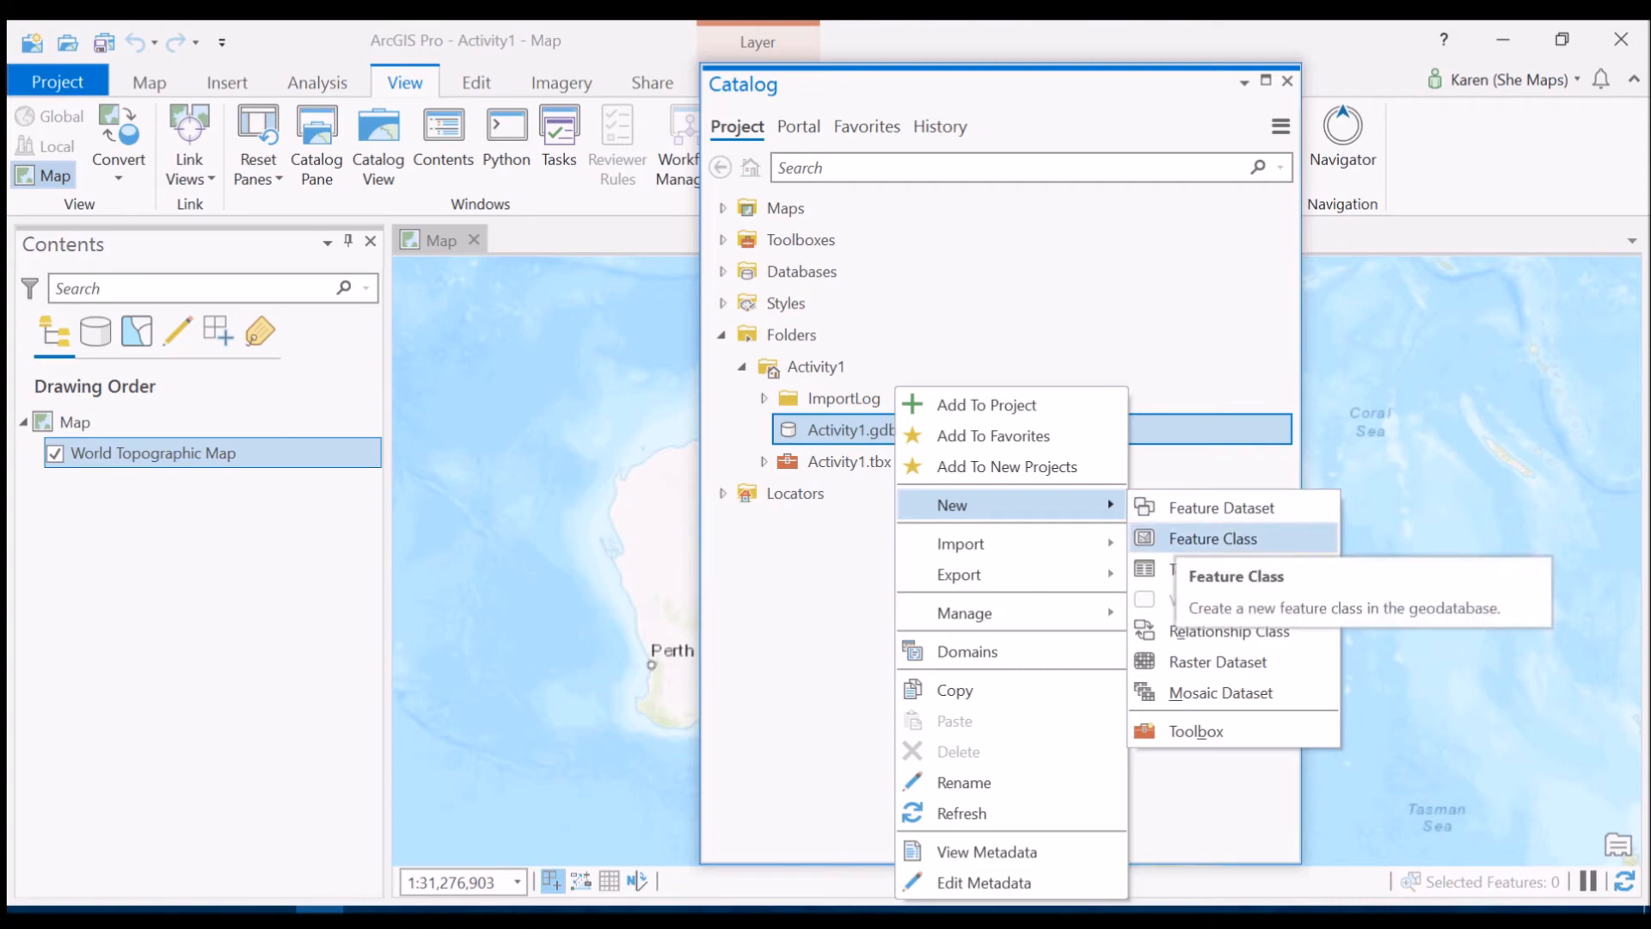
click(1213, 538)
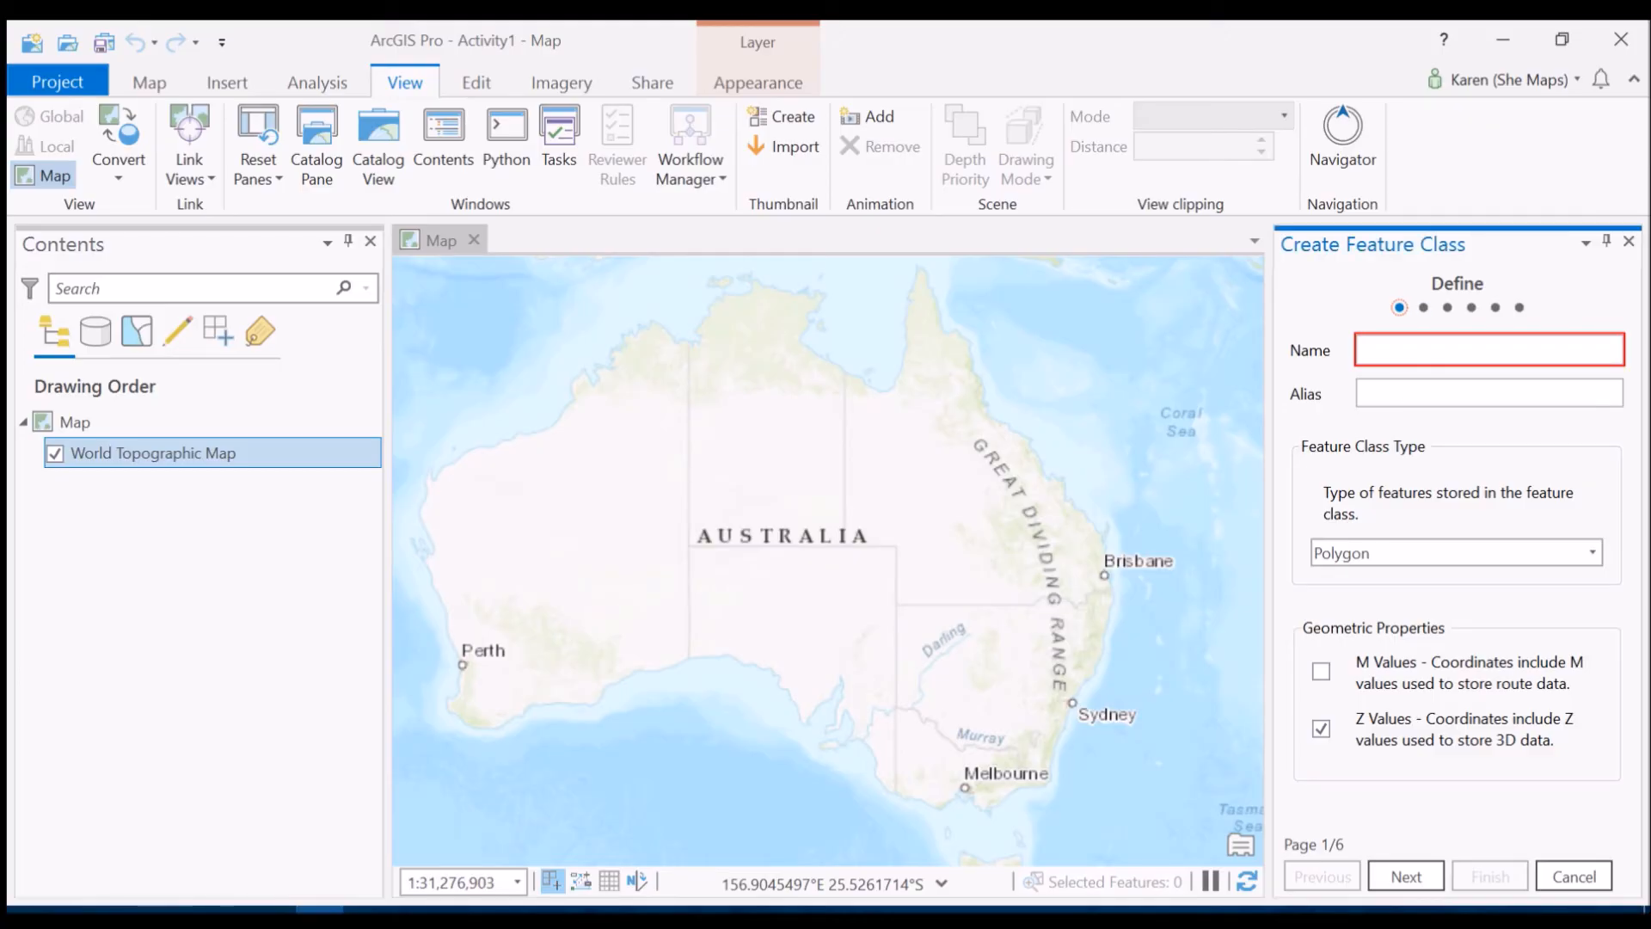
- Name the feature class 'Infrastructure' and set its geometry type to Polygon
text(Infrastu)
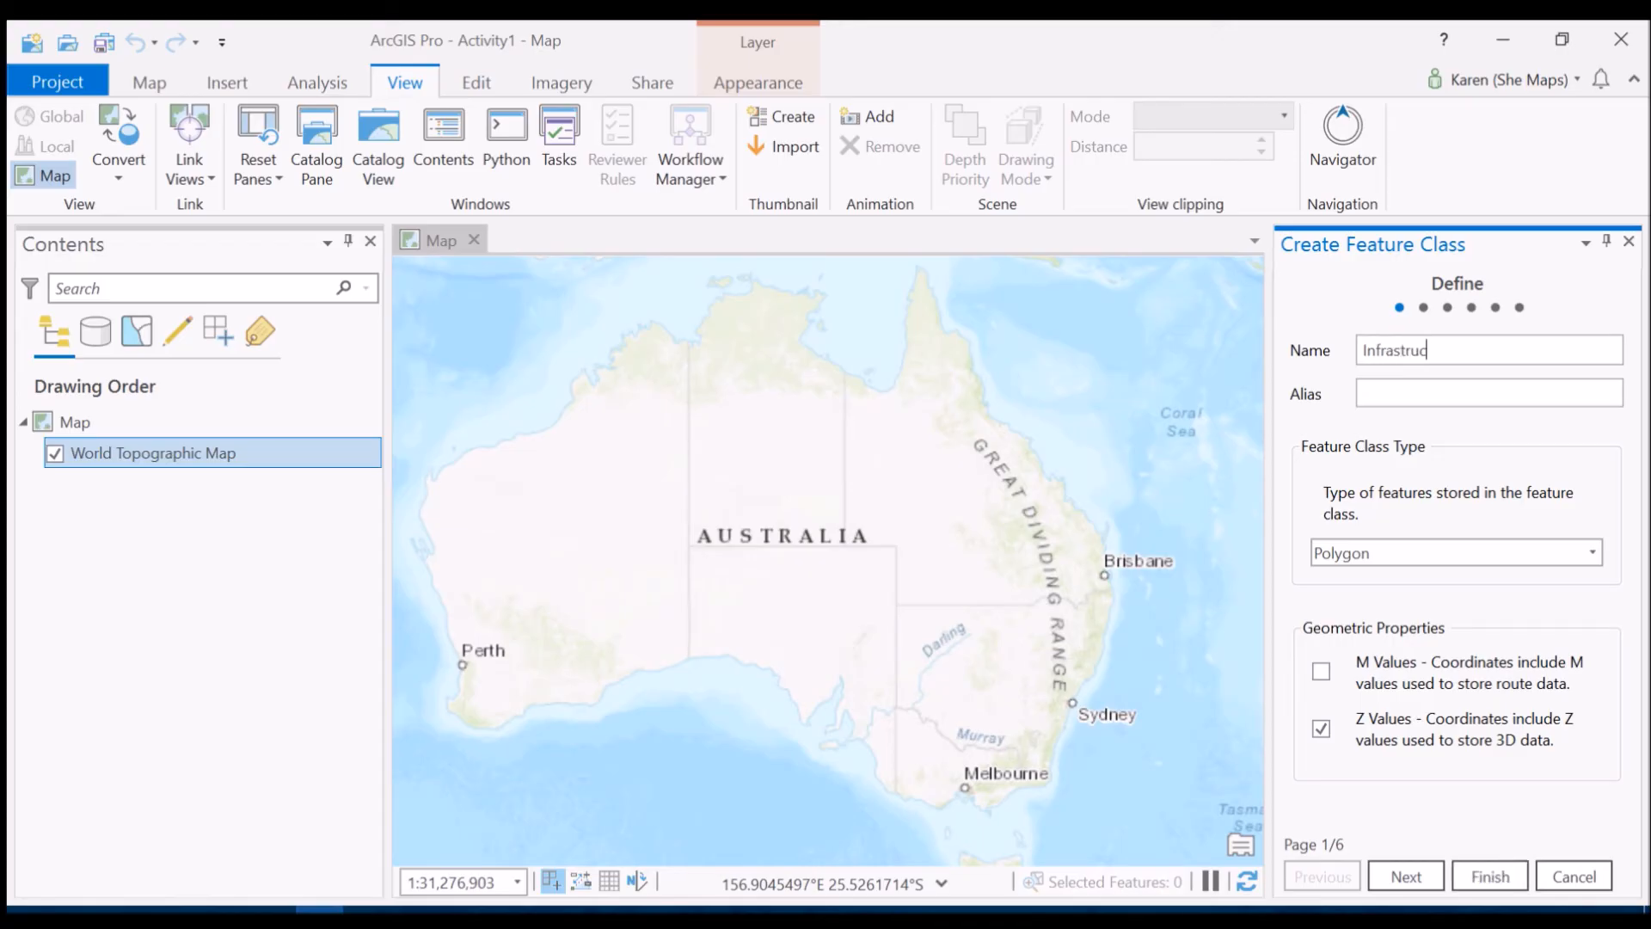
text(ture)
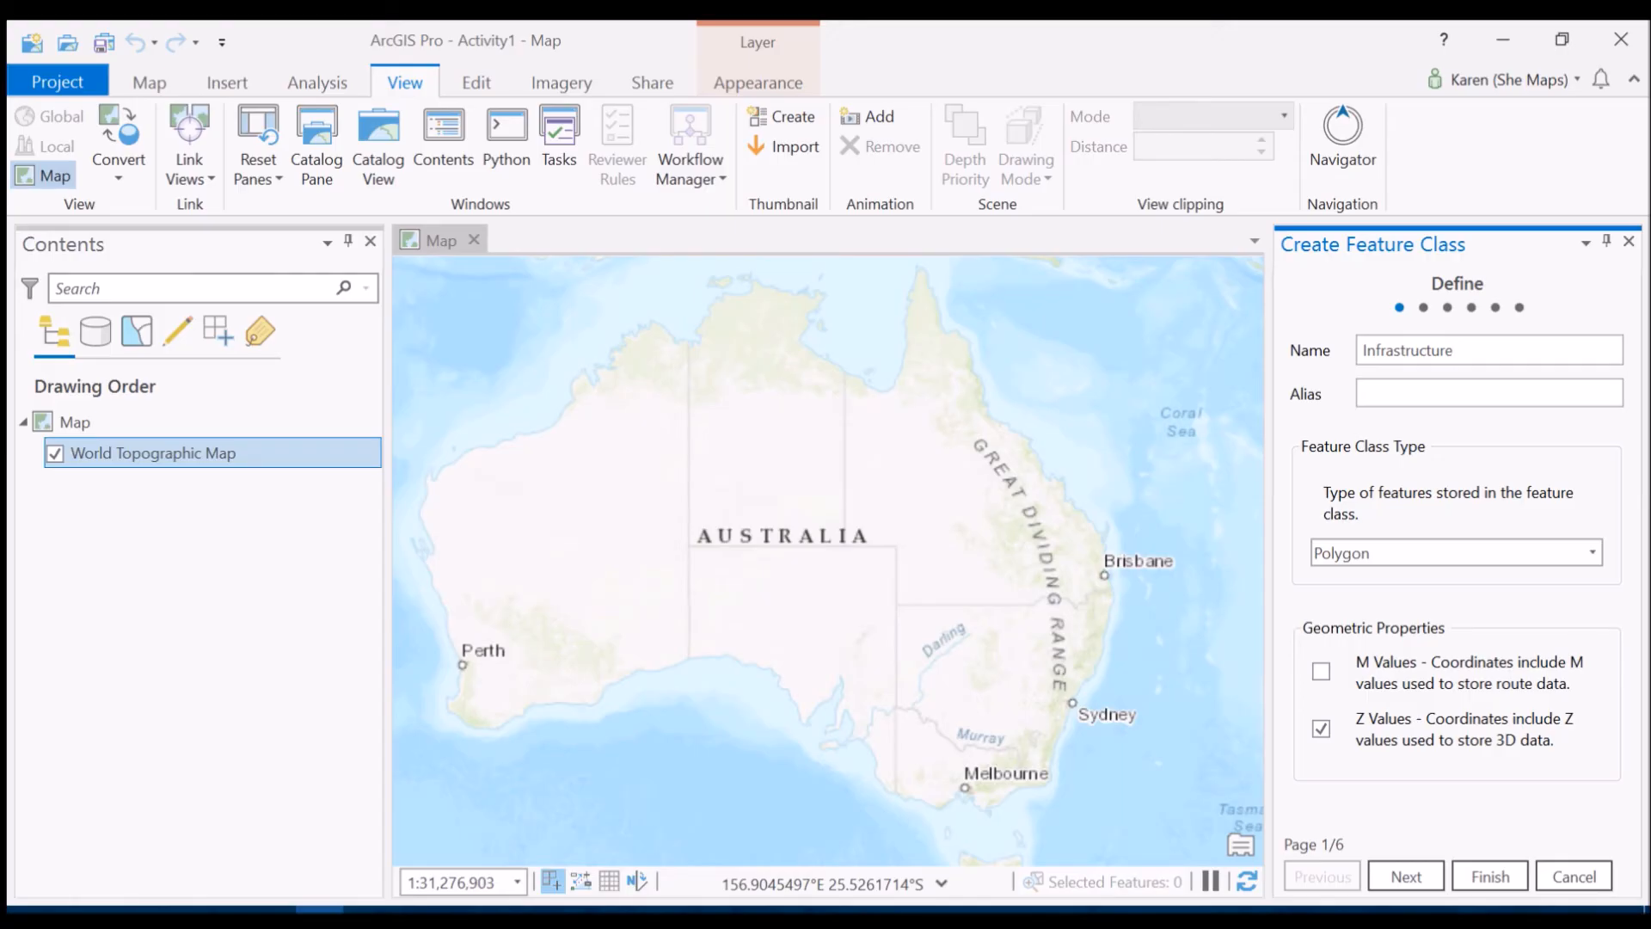
click(1595, 552)
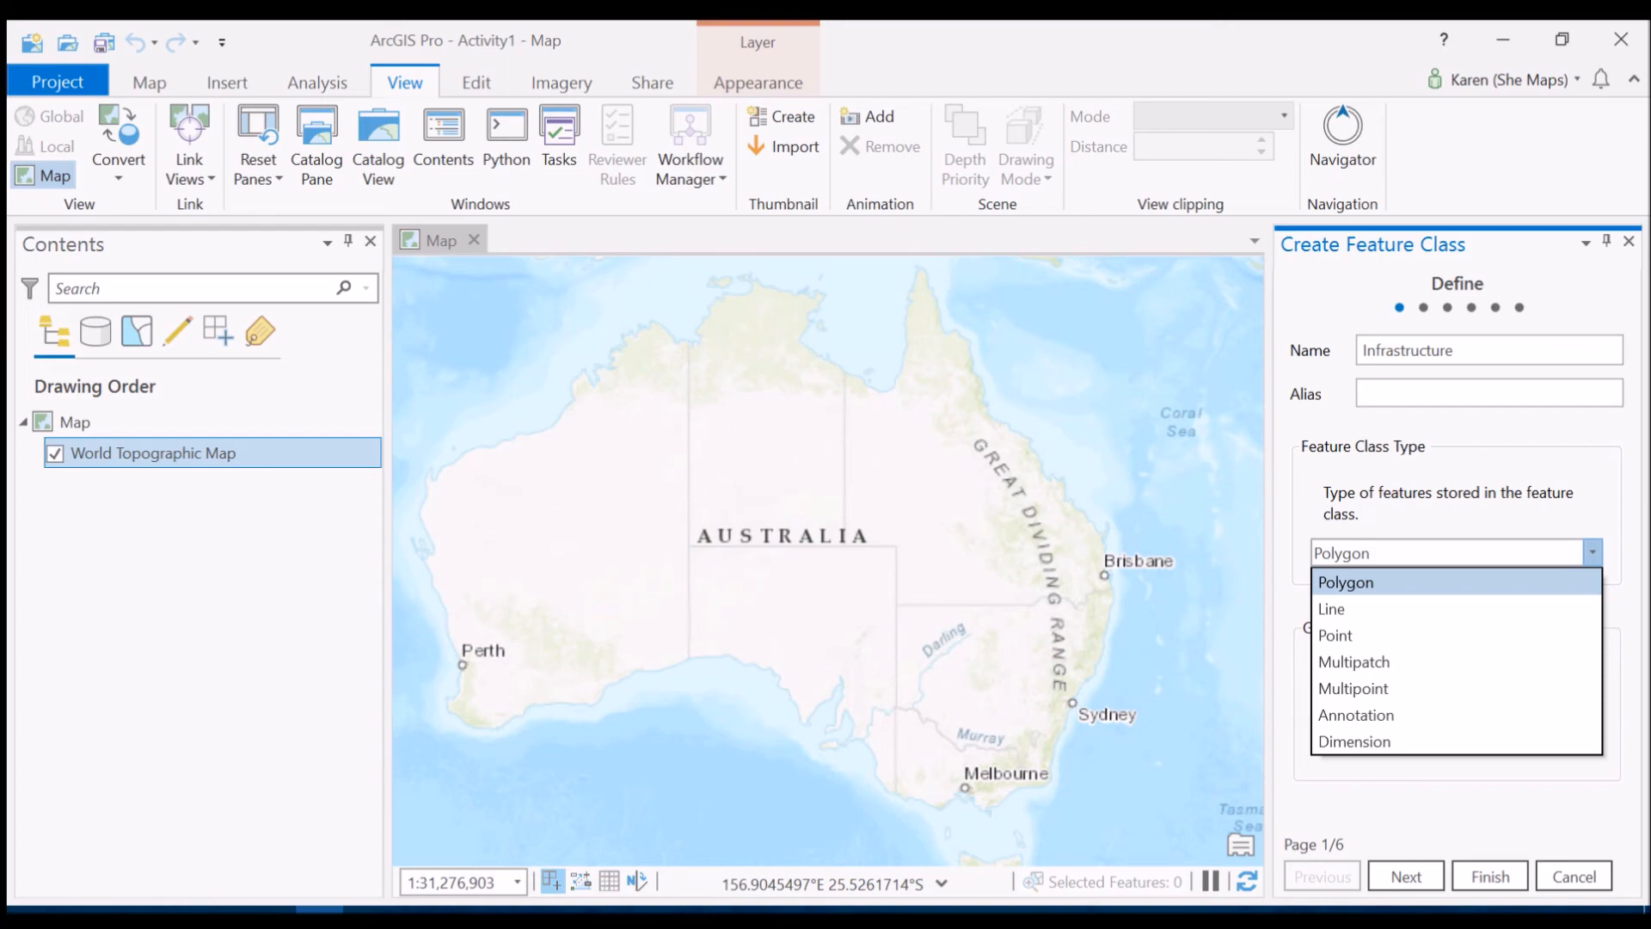
click(1345, 581)
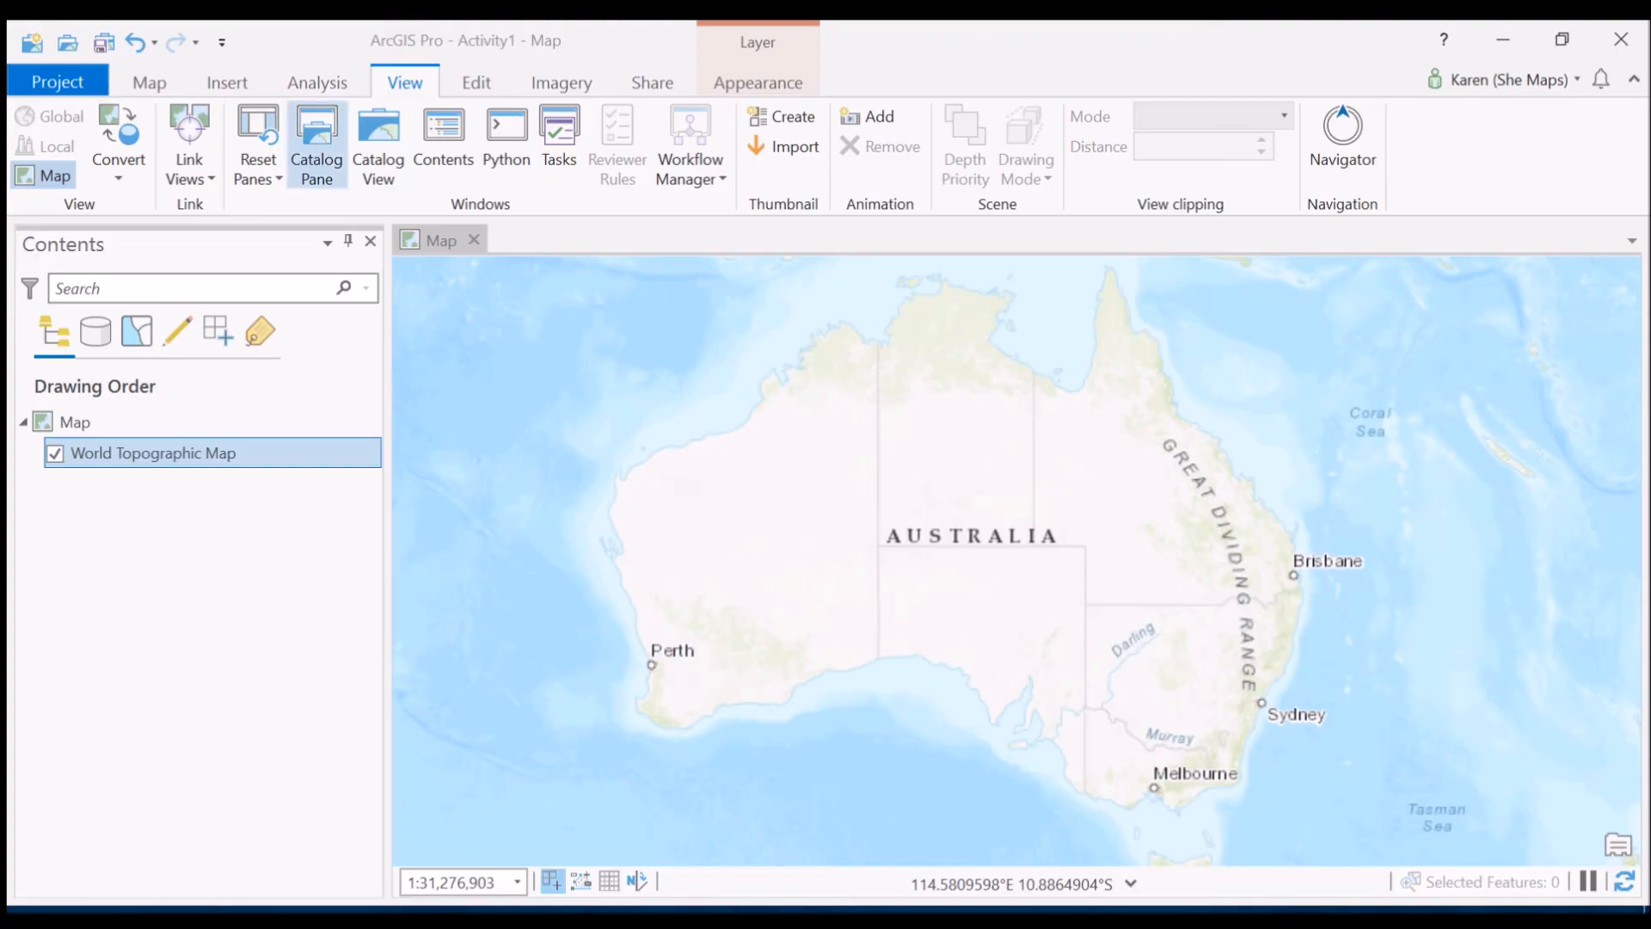
- Add the Infrastructure feature class from Activity1.gdb to the map as a layer, then dismiss the catalog
click(317, 137)
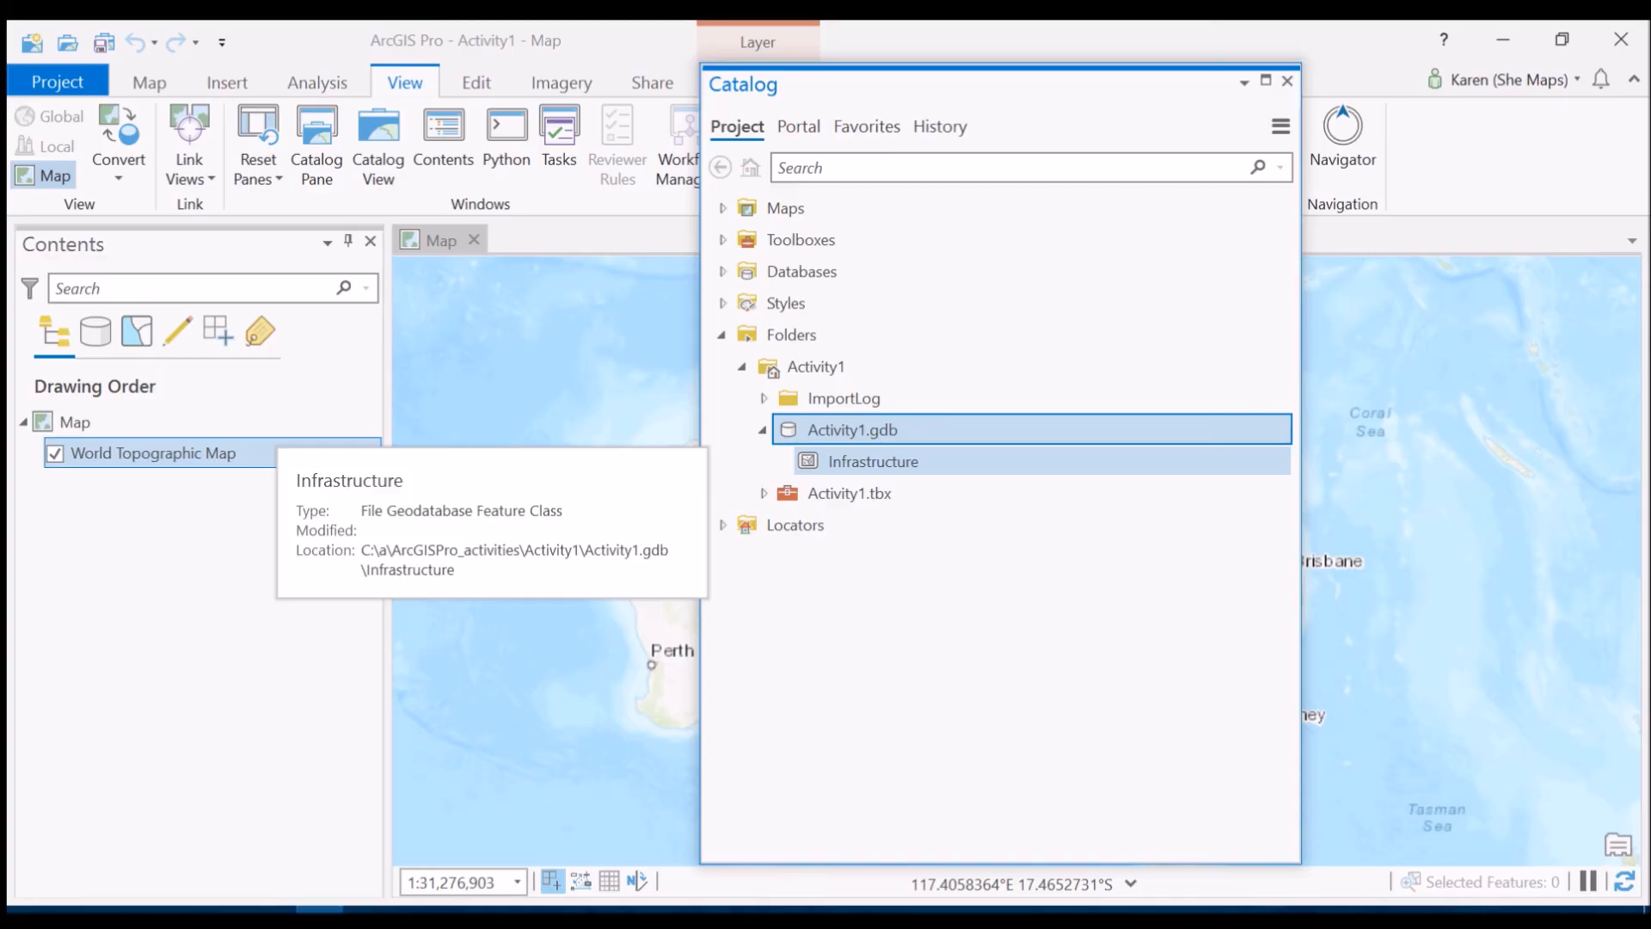
click(872, 461)
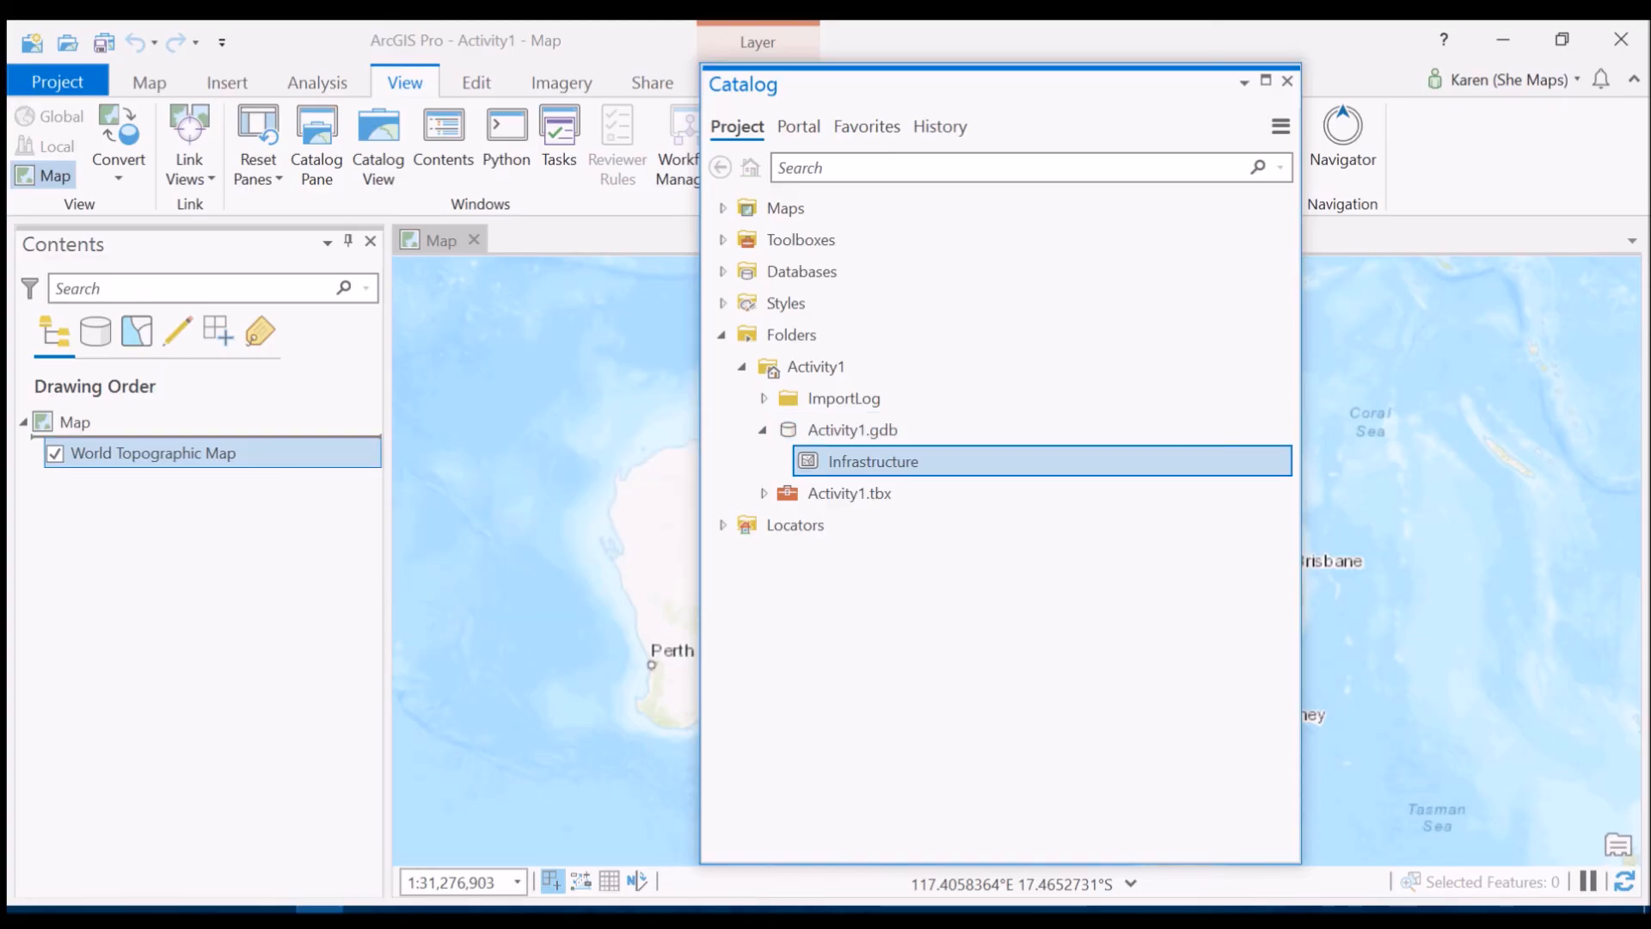
double_click(872, 461)
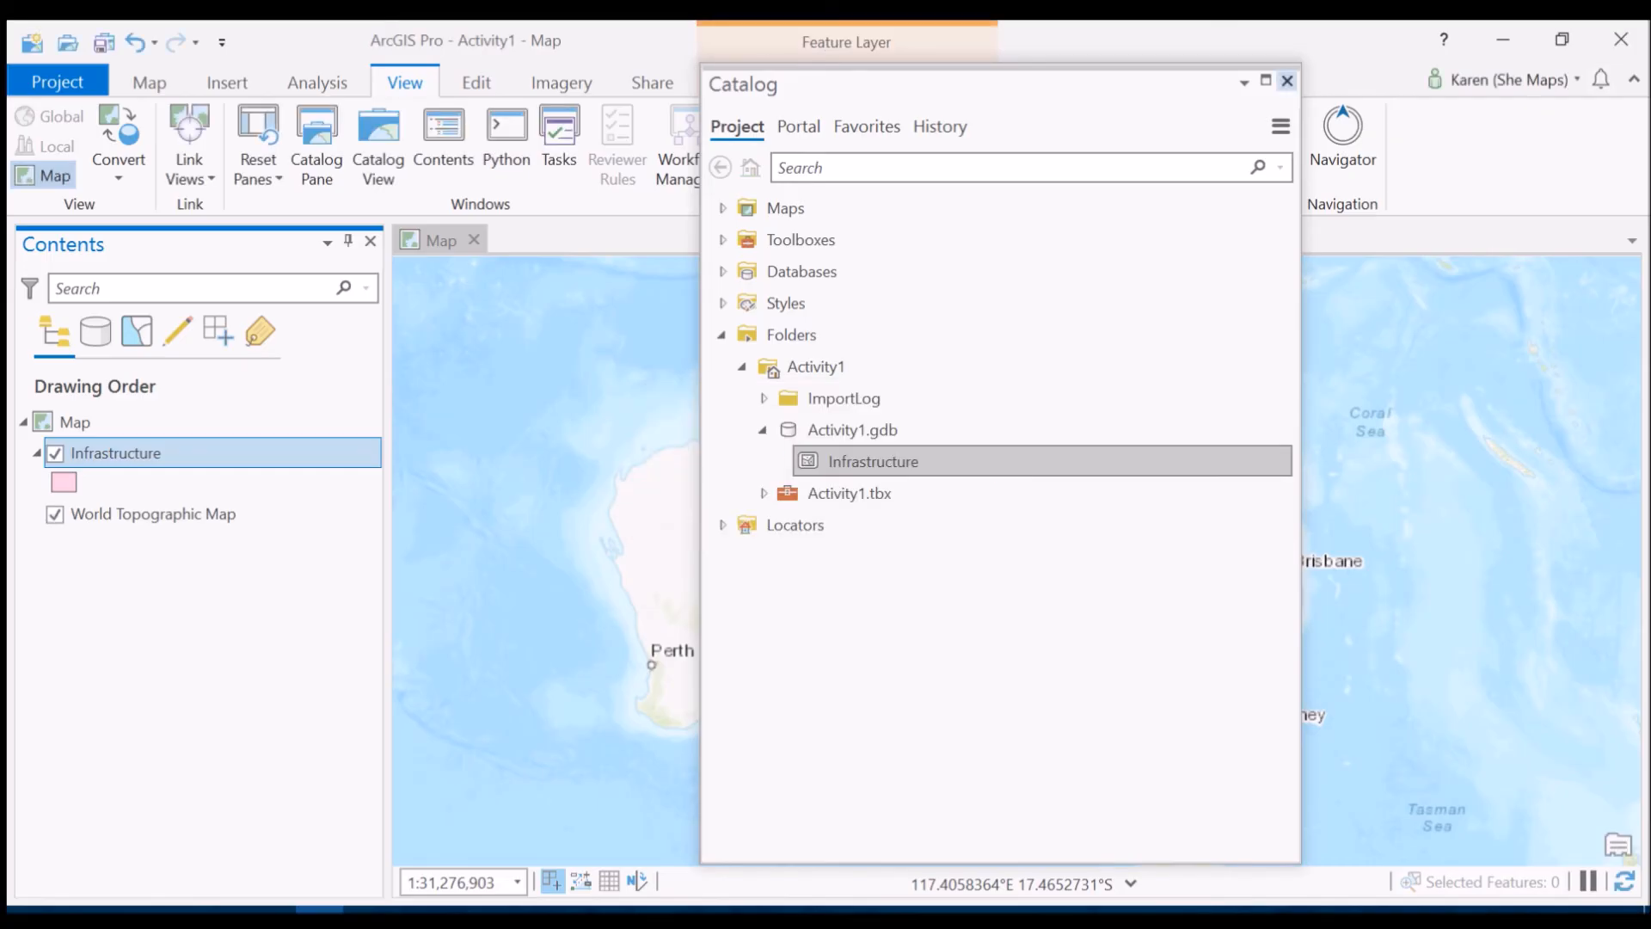
click(1287, 81)
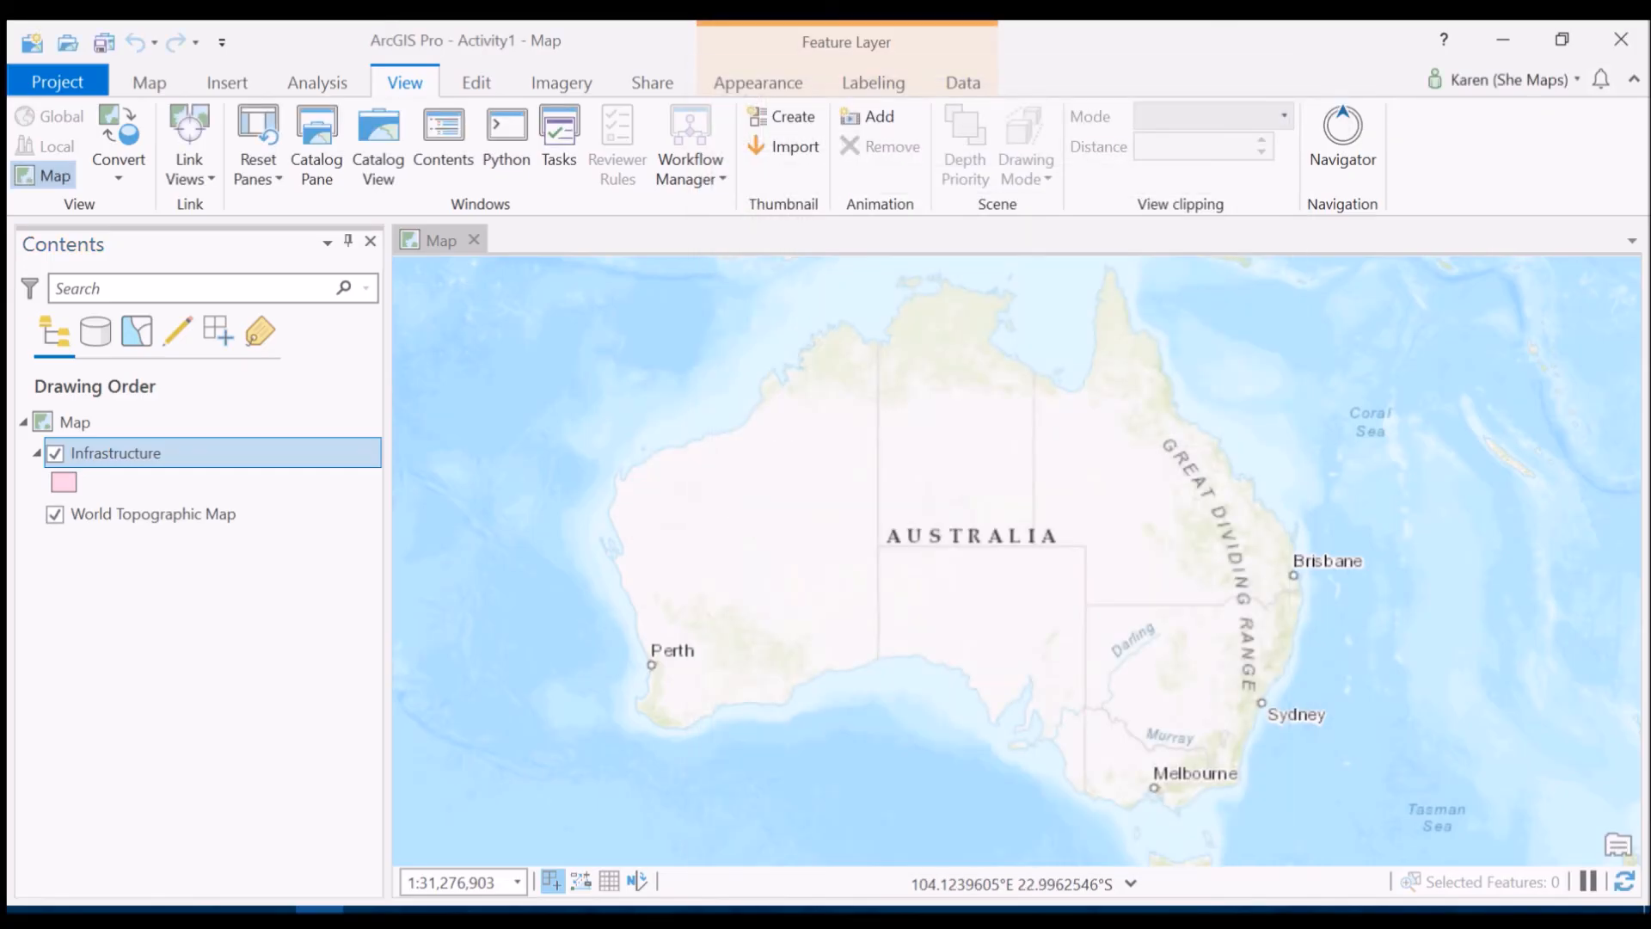
- Switch the ribbon to the Map commands for navigation and basemaps
click(155, 514)
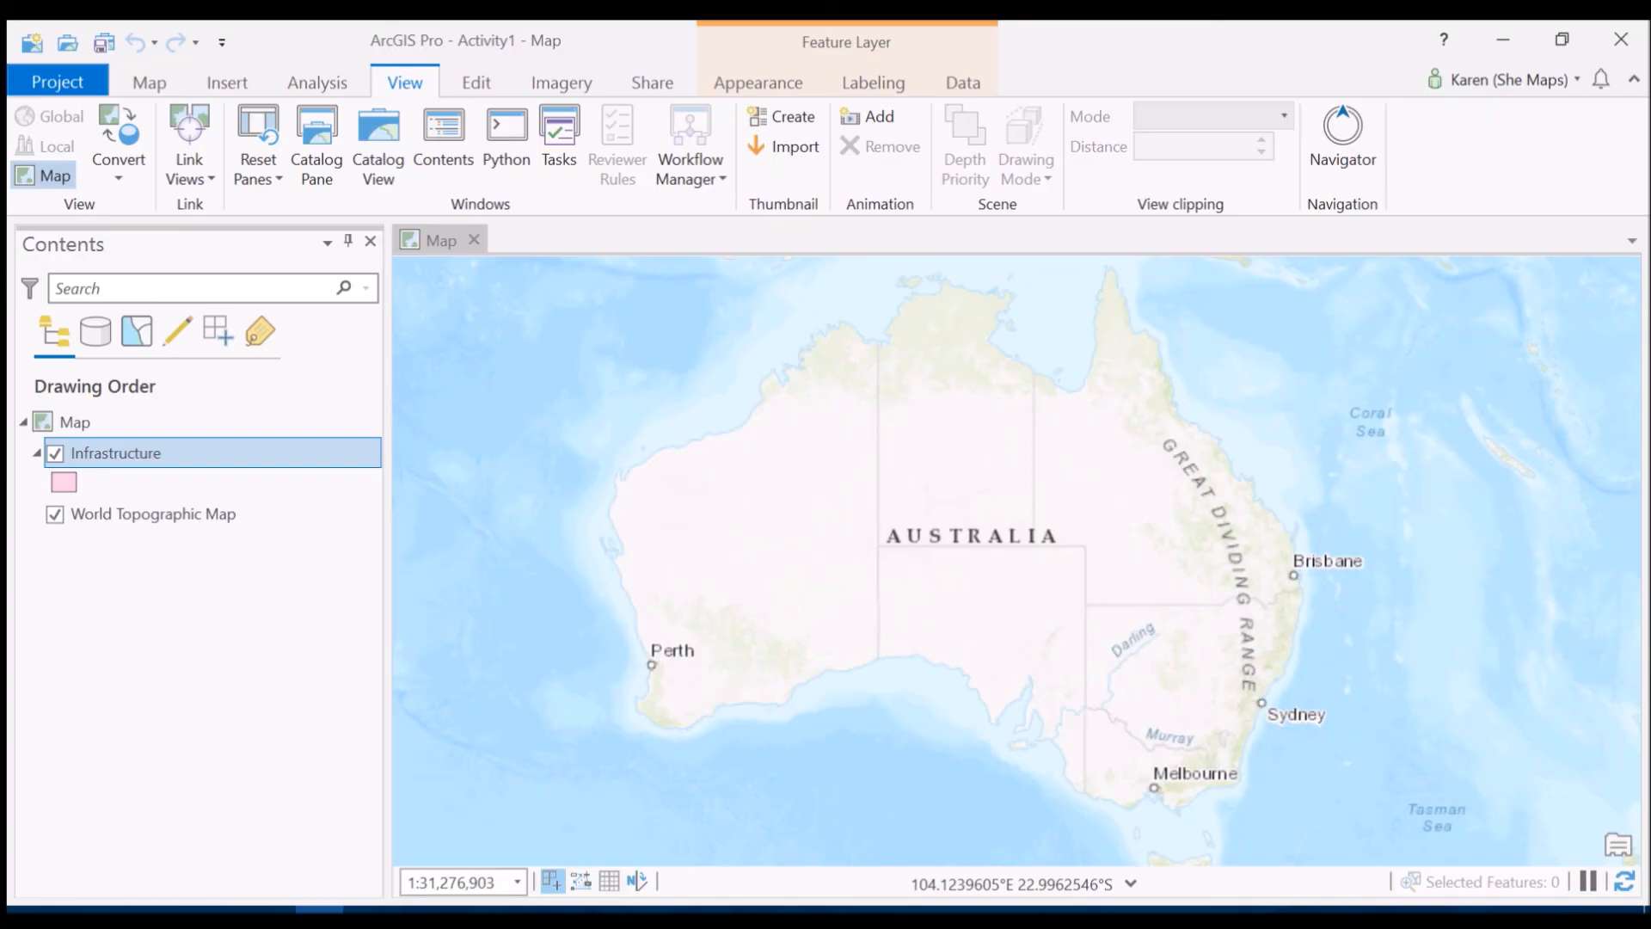
click(148, 81)
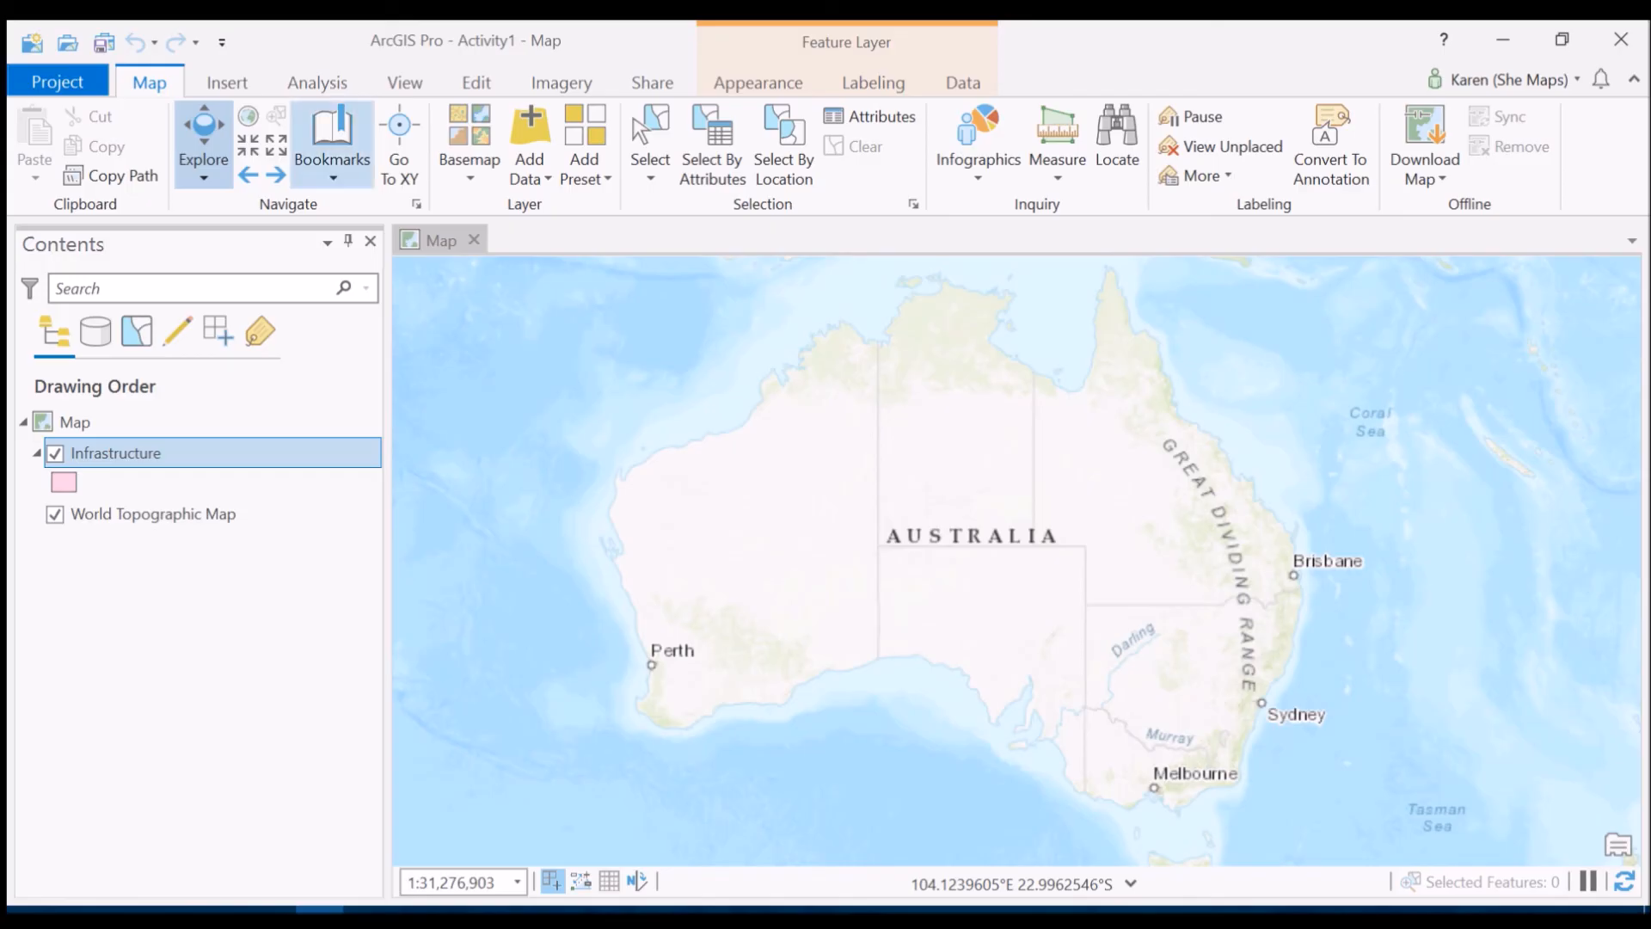
- Change the basemap to World Imagery from the Basemap gallery
click(468, 138)
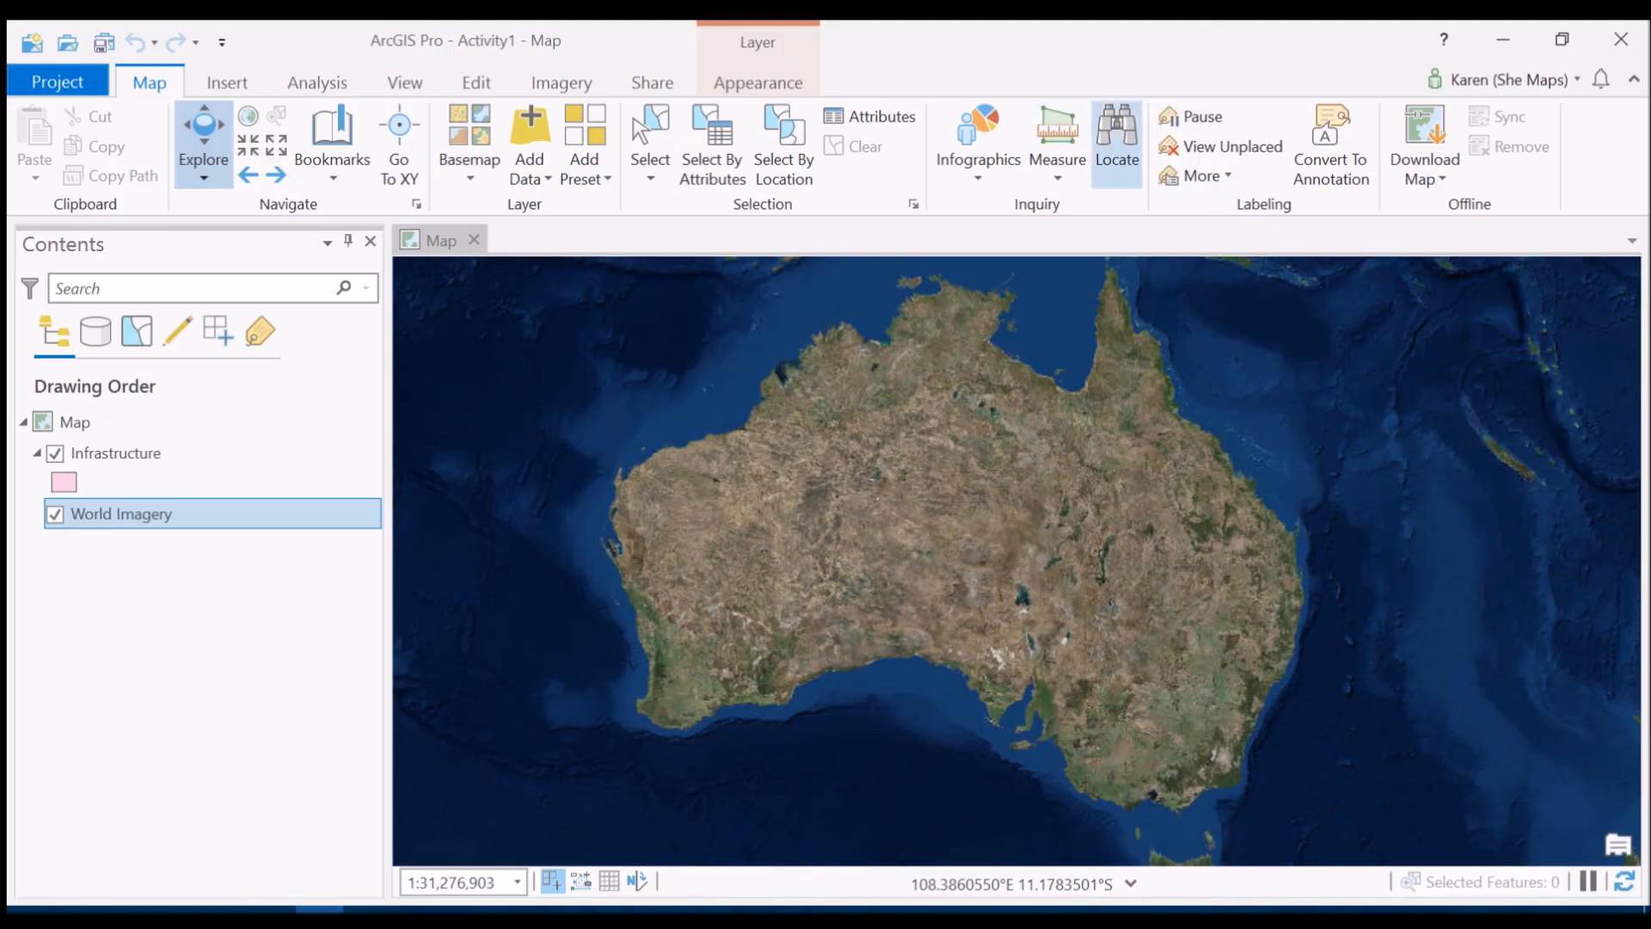
mouse_move(1117, 138)
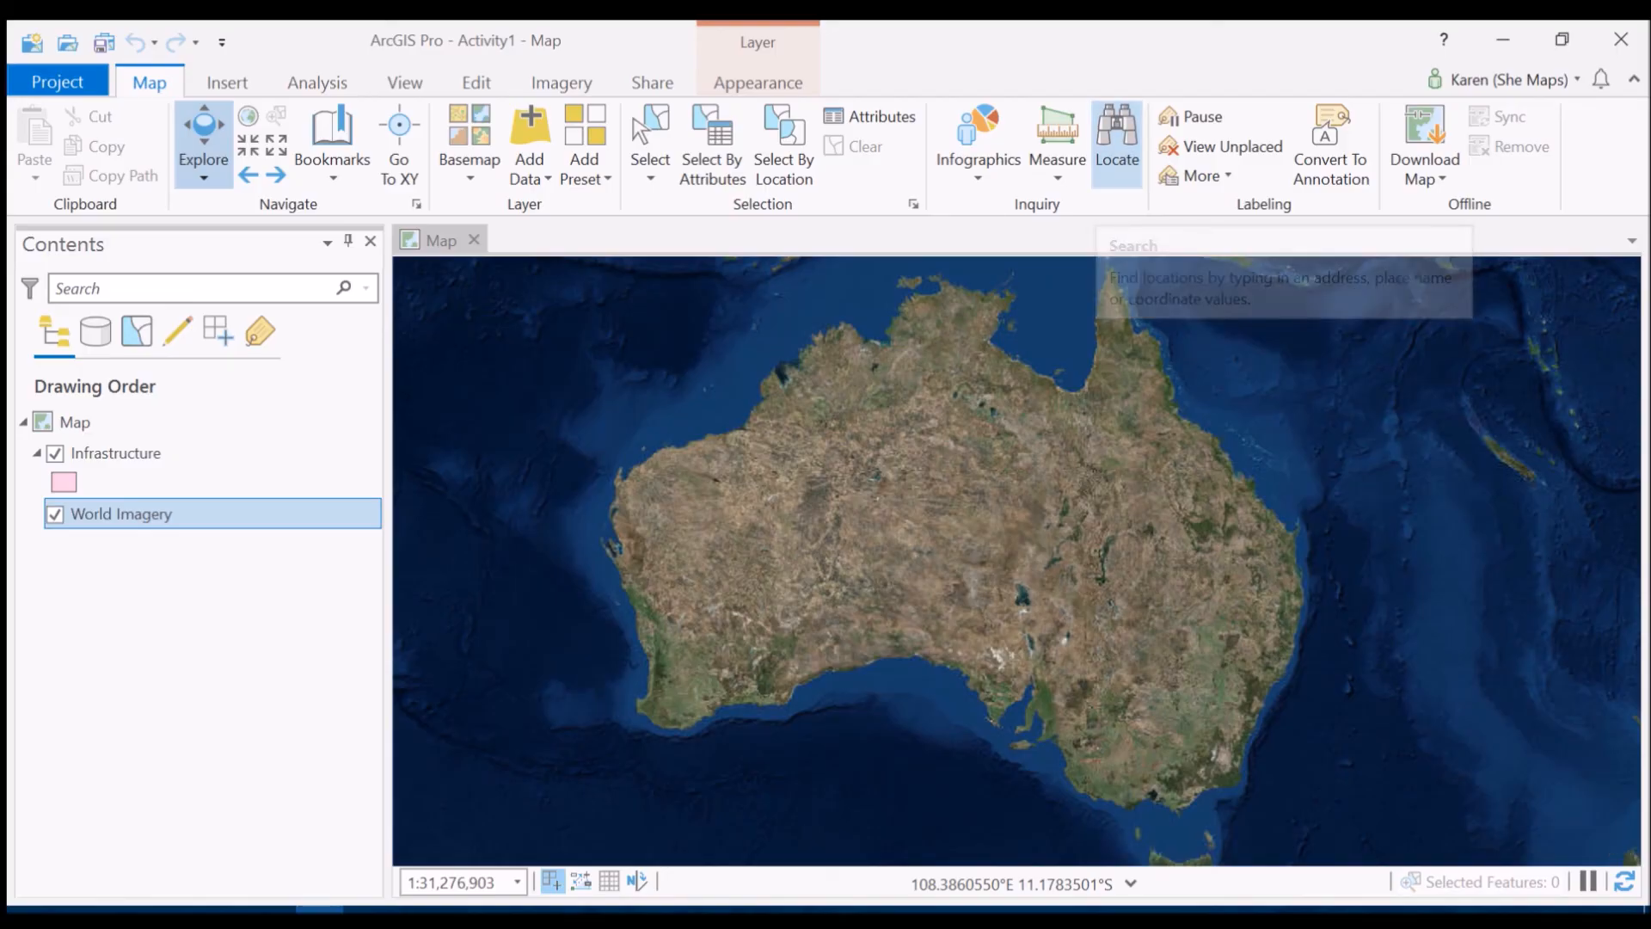
- Locate 'james cook university', zoom to the McGregor Rd Smithfield campus, and dismiss the search pane
text(jam)
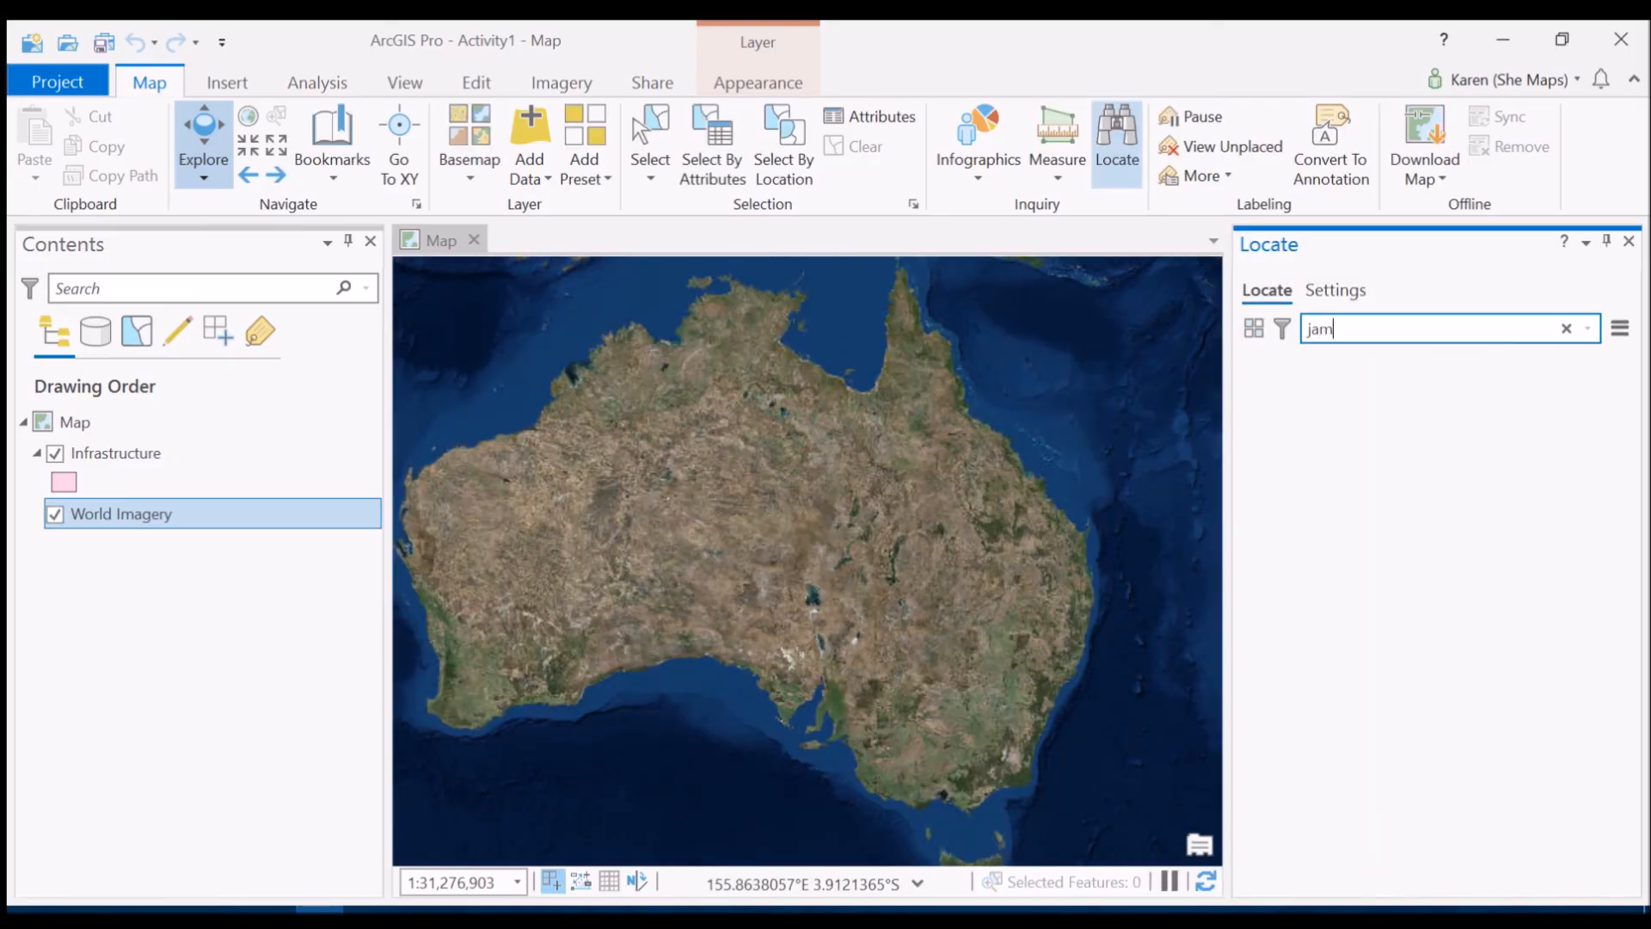
text(james cook university)
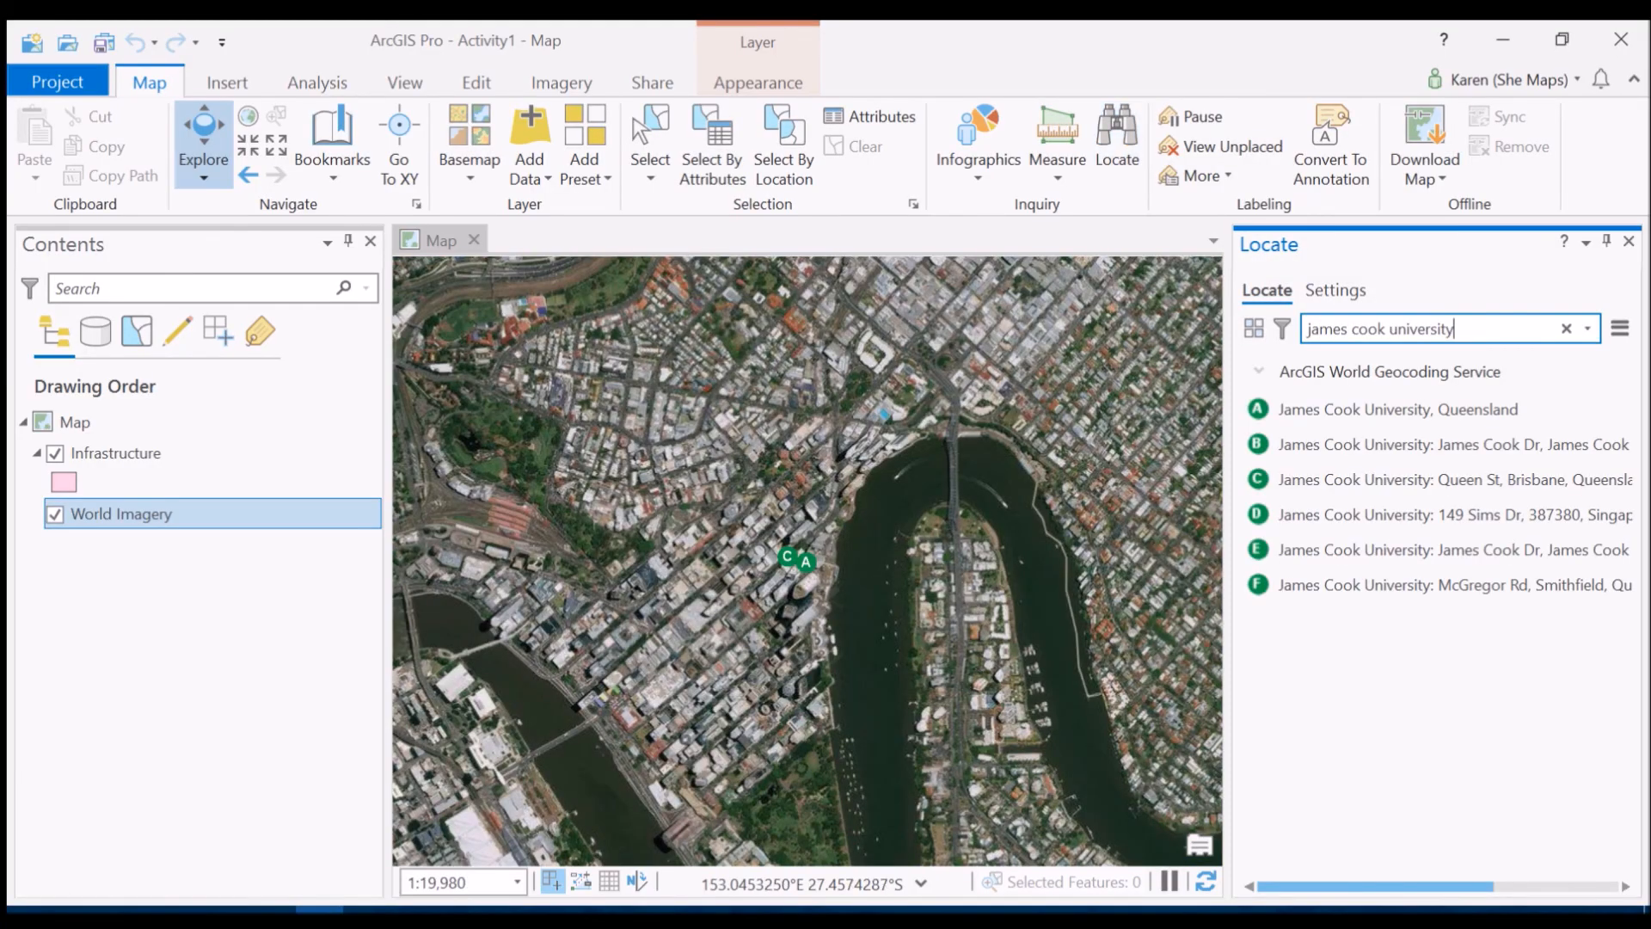
mouse_move(1435, 585)
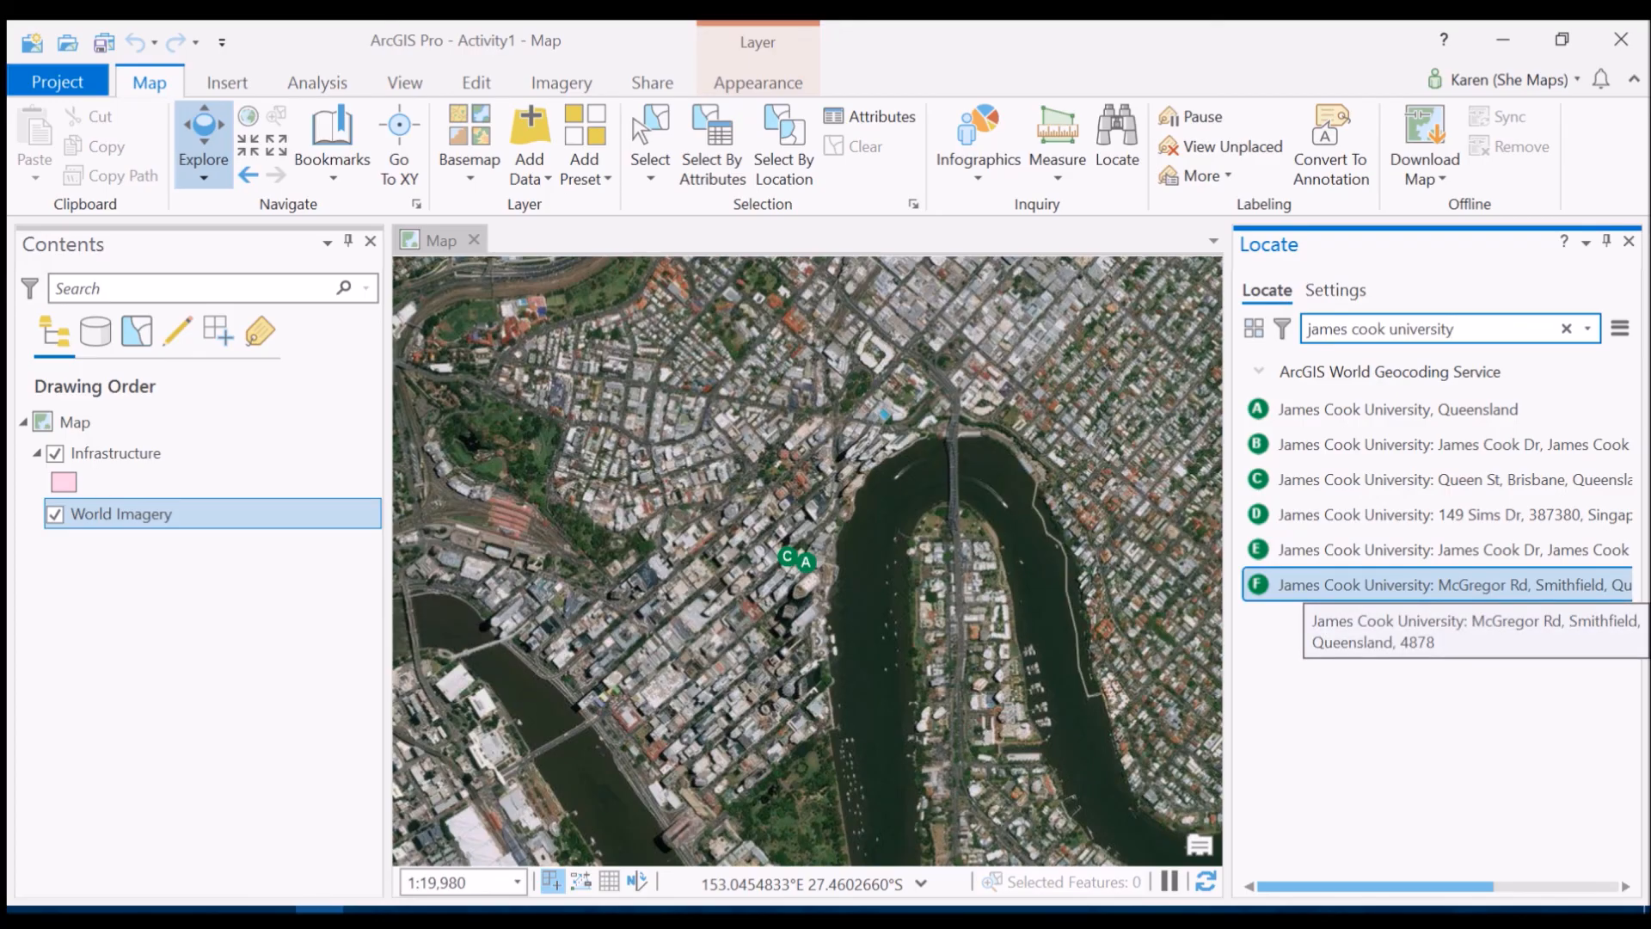
click(1452, 585)
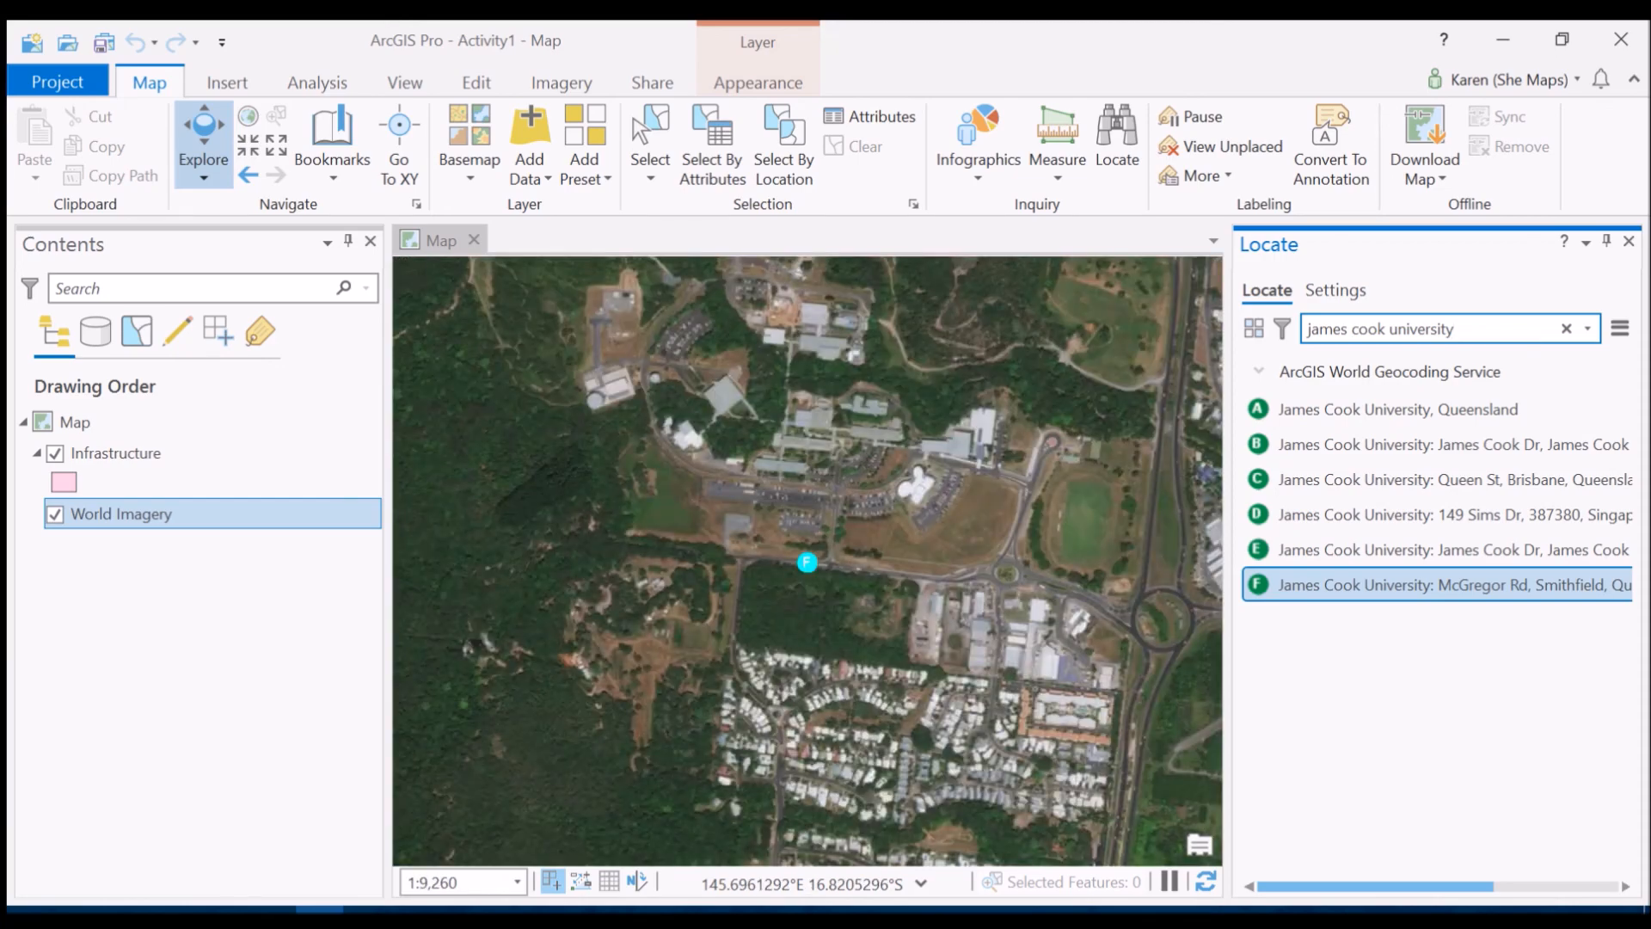
click(1627, 244)
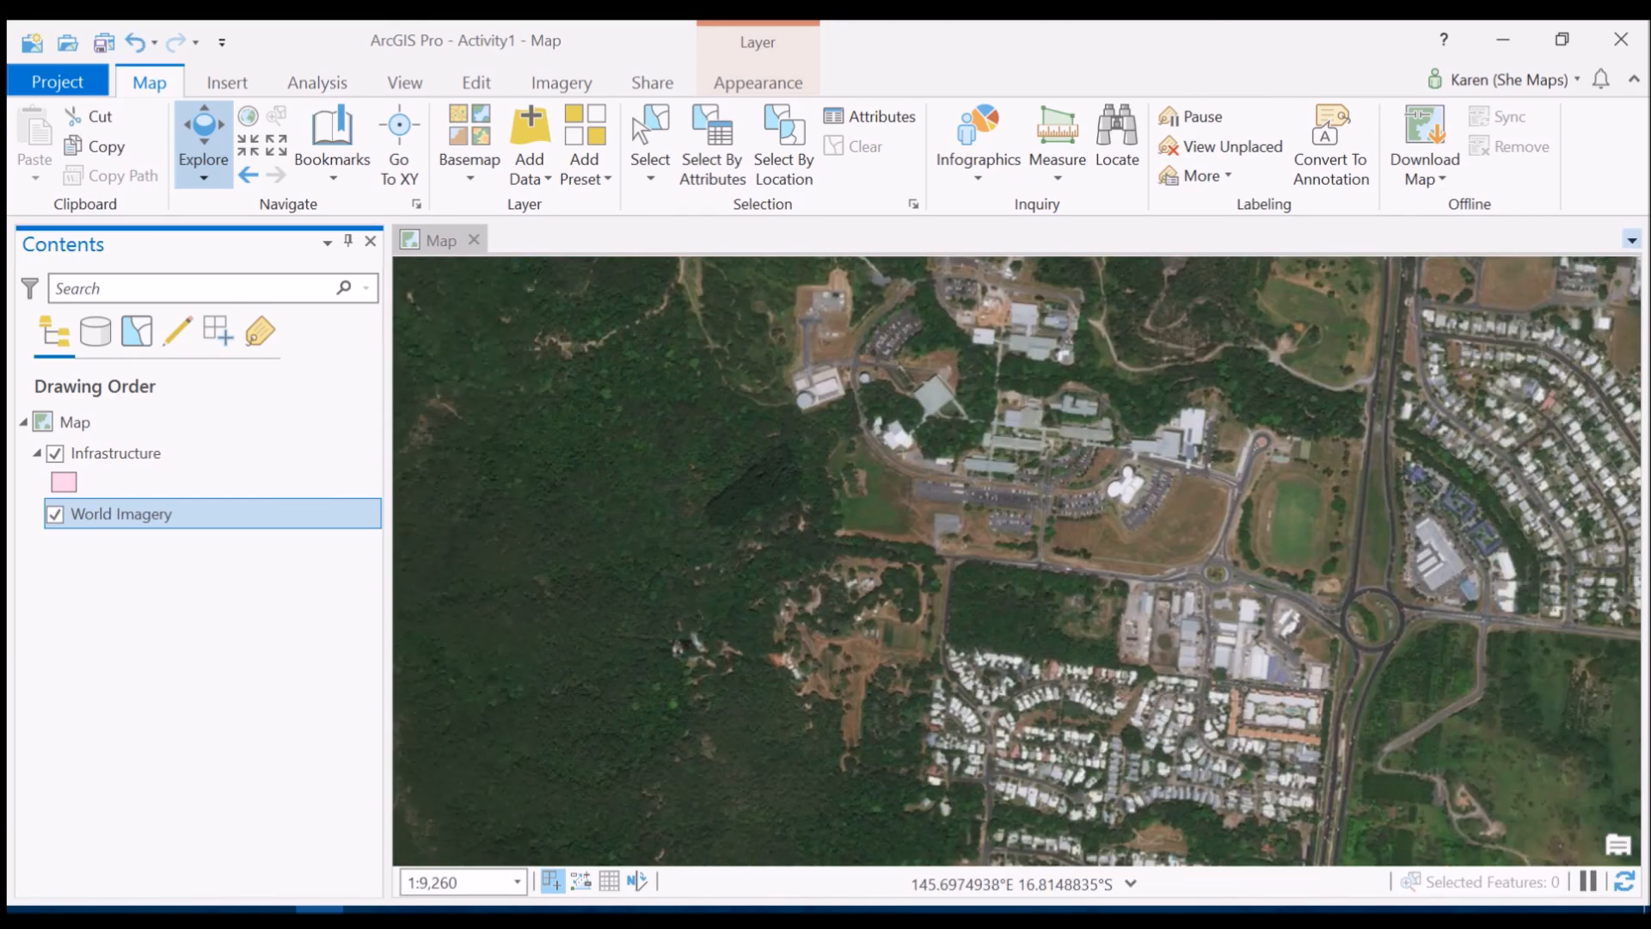